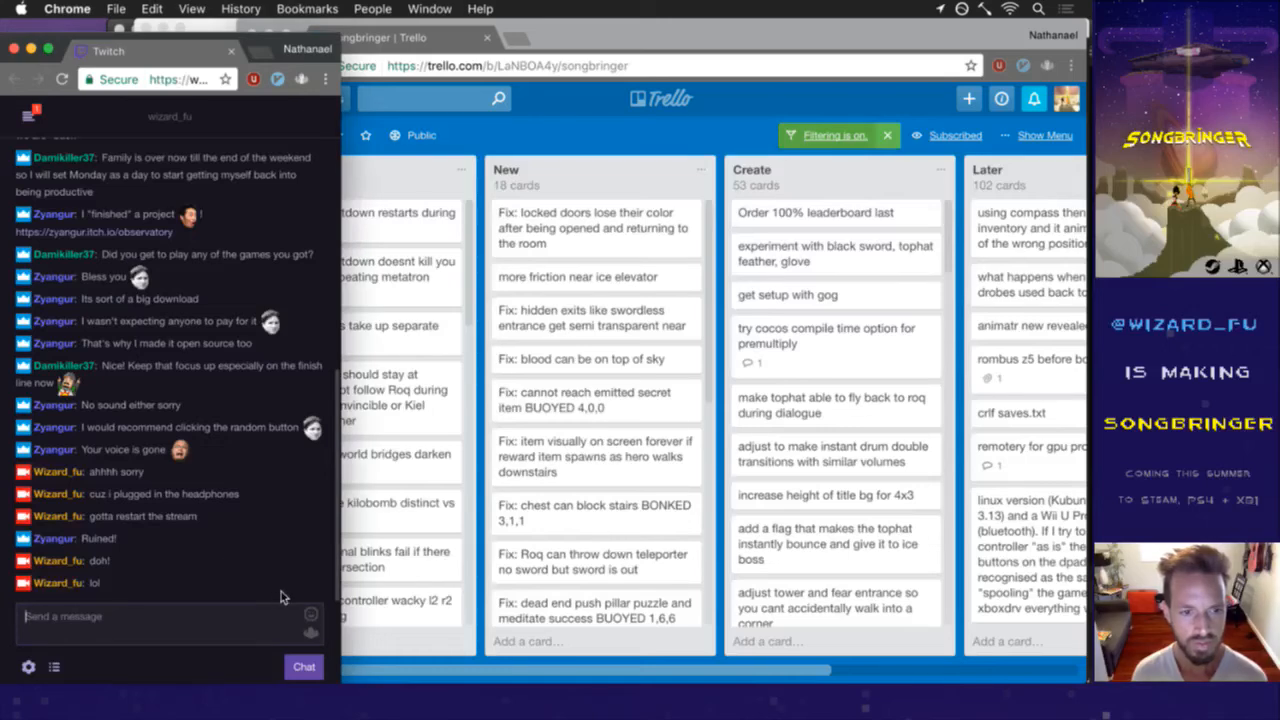
Step: Scroll through the tower event blocks in Story.txt and clear search highlighting with :noh
{"action": "scroll", "scroll_direction": "down", "scroll_amount": 3}
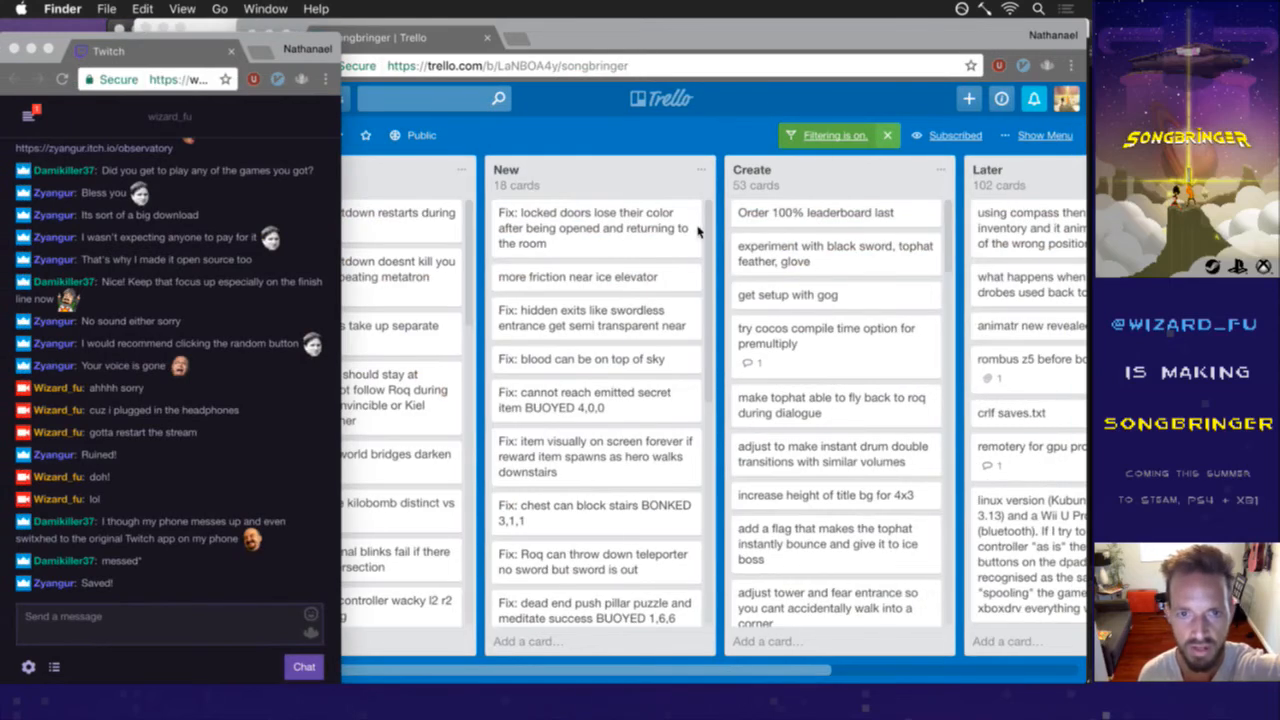
{"action": "mouse_move", "coordinate": [608, 150]}
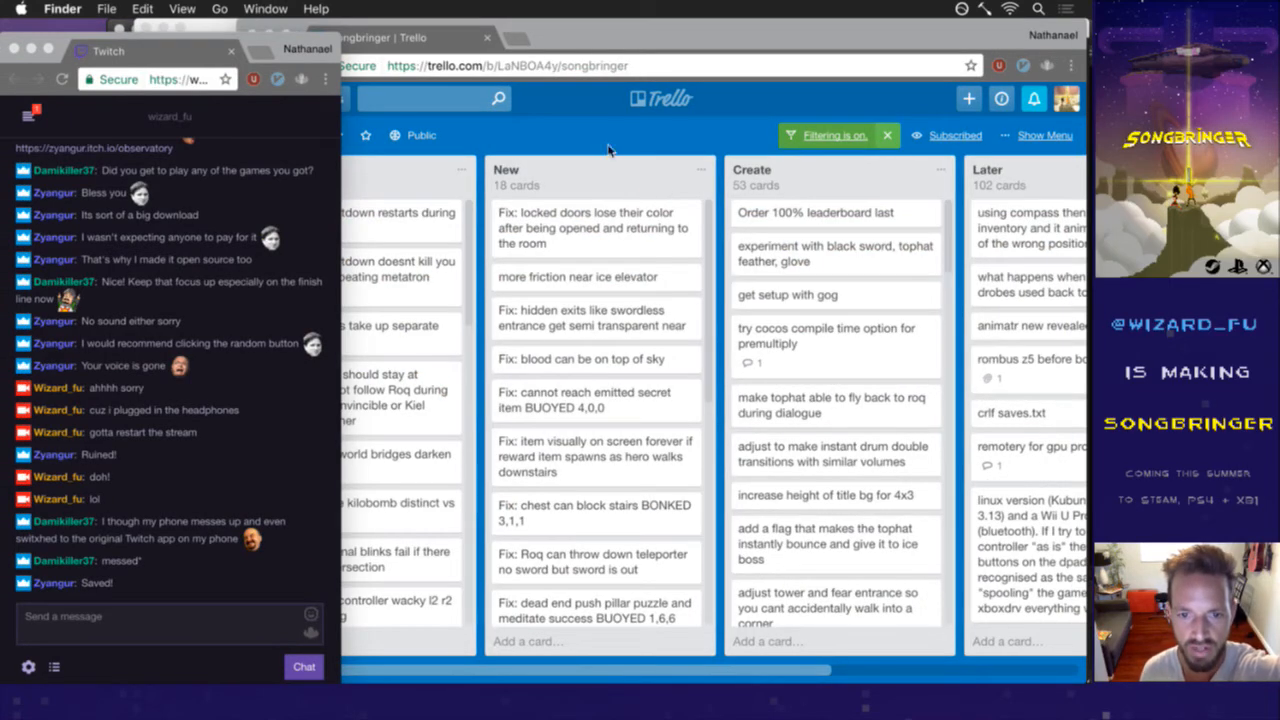
{"action": "mouse_move", "coordinate": [650, 123]}
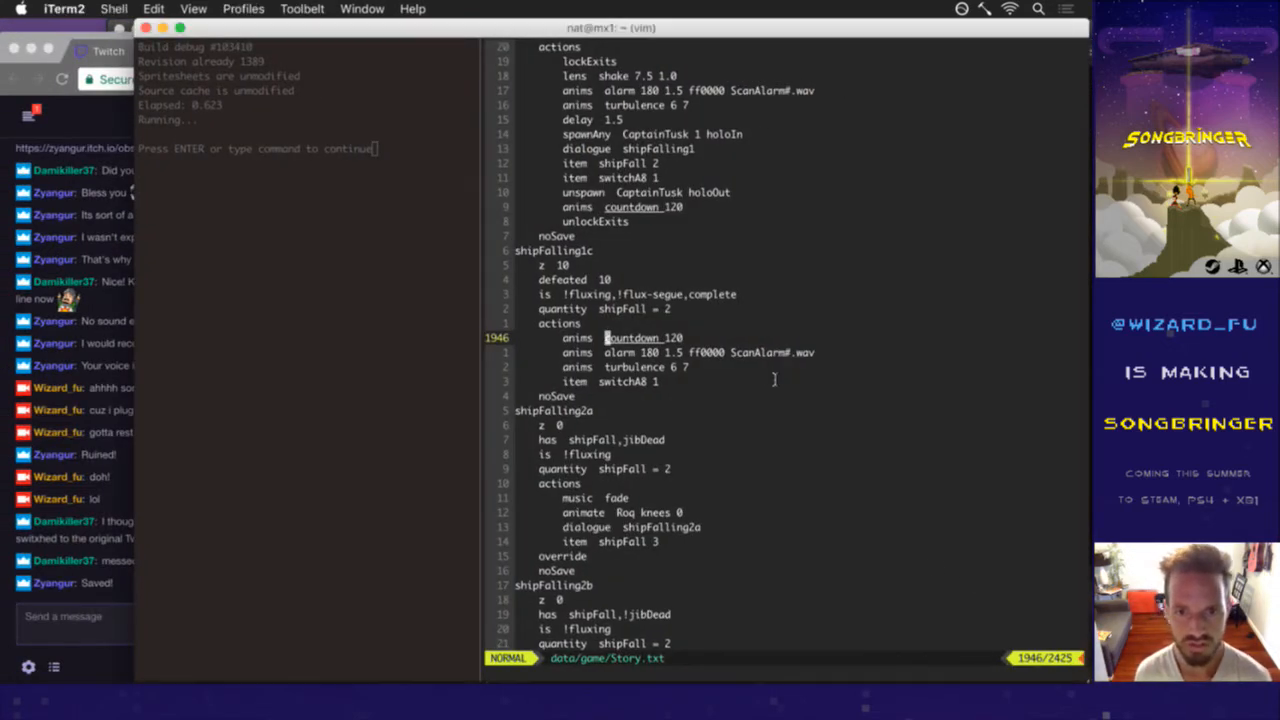
{"action": "scroll", "scroll_direction": "down", "scroll_amount": 3}
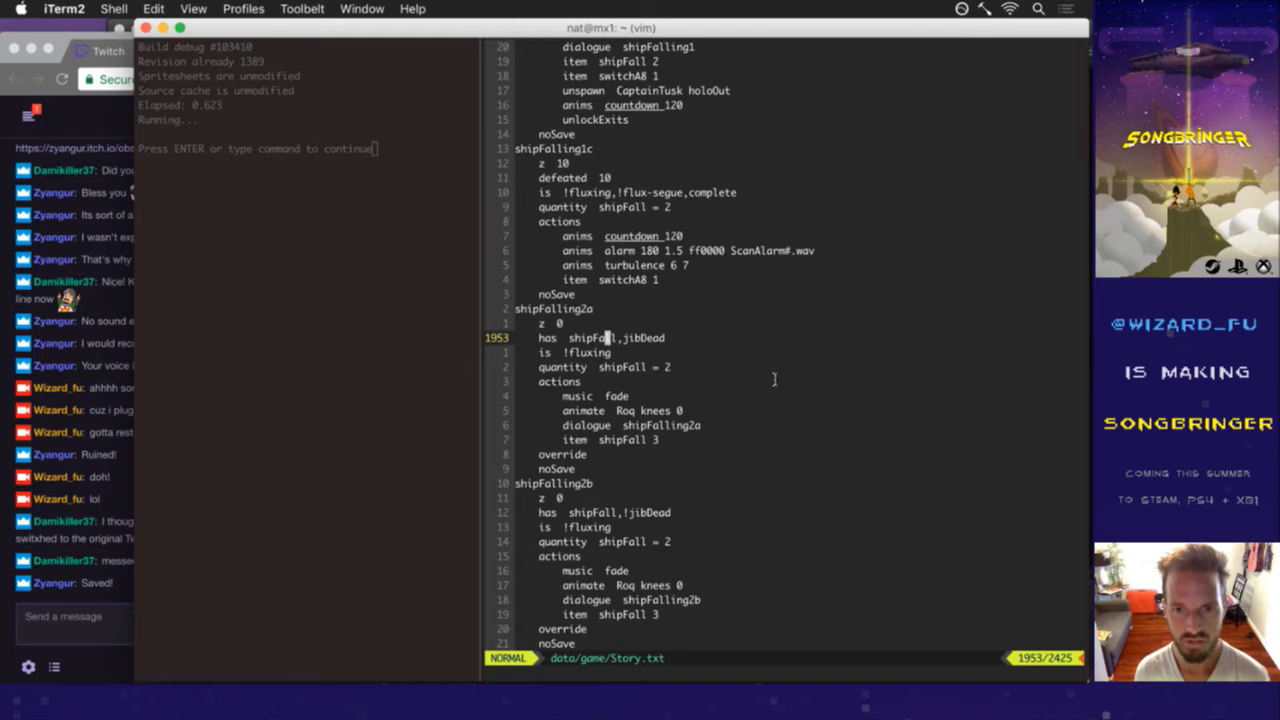
{"action": "scroll", "scroll_direction": "down", "scroll_amount": 3}
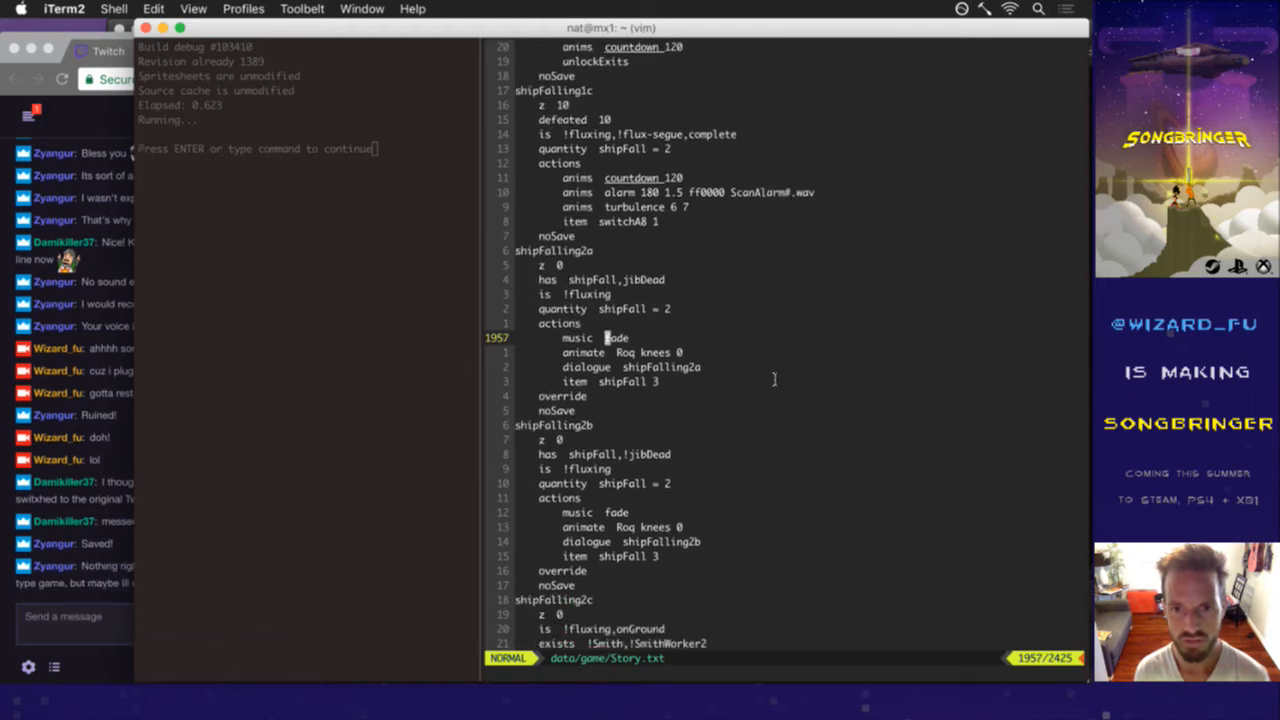
{"action": "scroll", "scroll_direction": "down", "scroll_amount": 3}
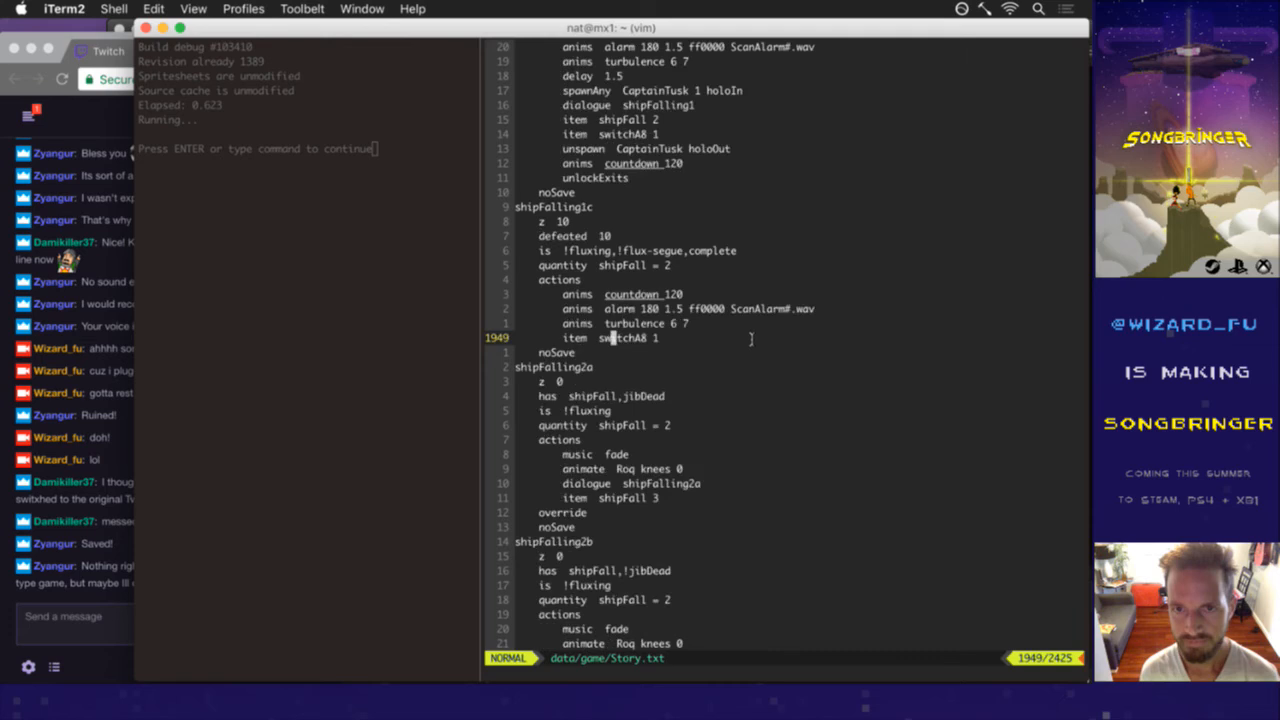
{"action": "scroll", "scroll_direction": "down", "scroll_amount": 3}
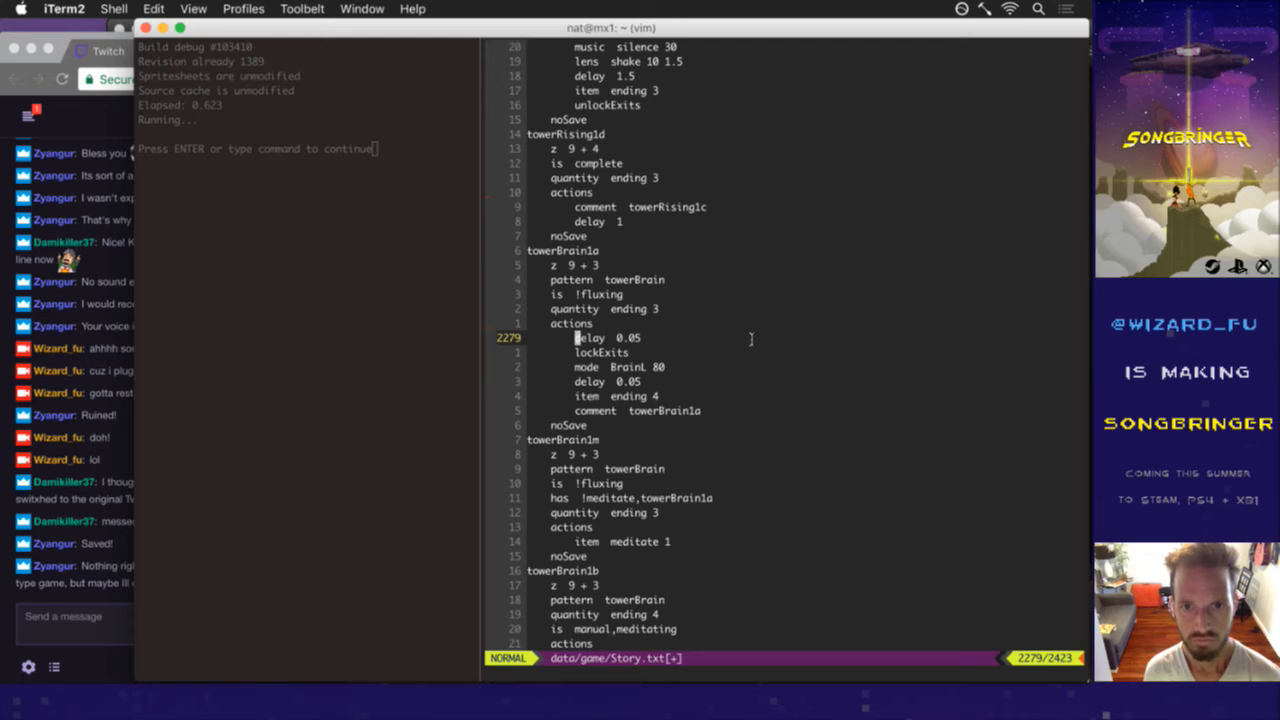
{"action": "type", "text": ":noh"}
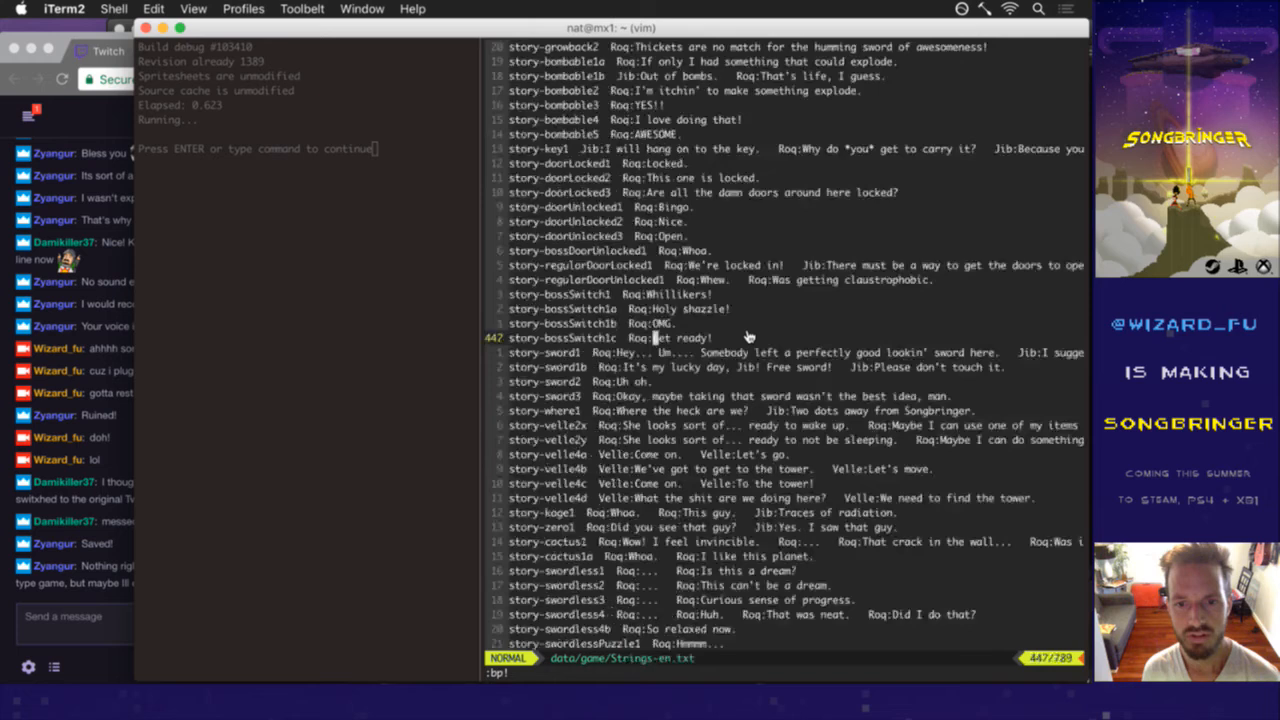
Step: Search Story.txt for 'tower' to reach the towerRising1d and towerBrain1a blocks
{"action": "type", "text": "/tower"}
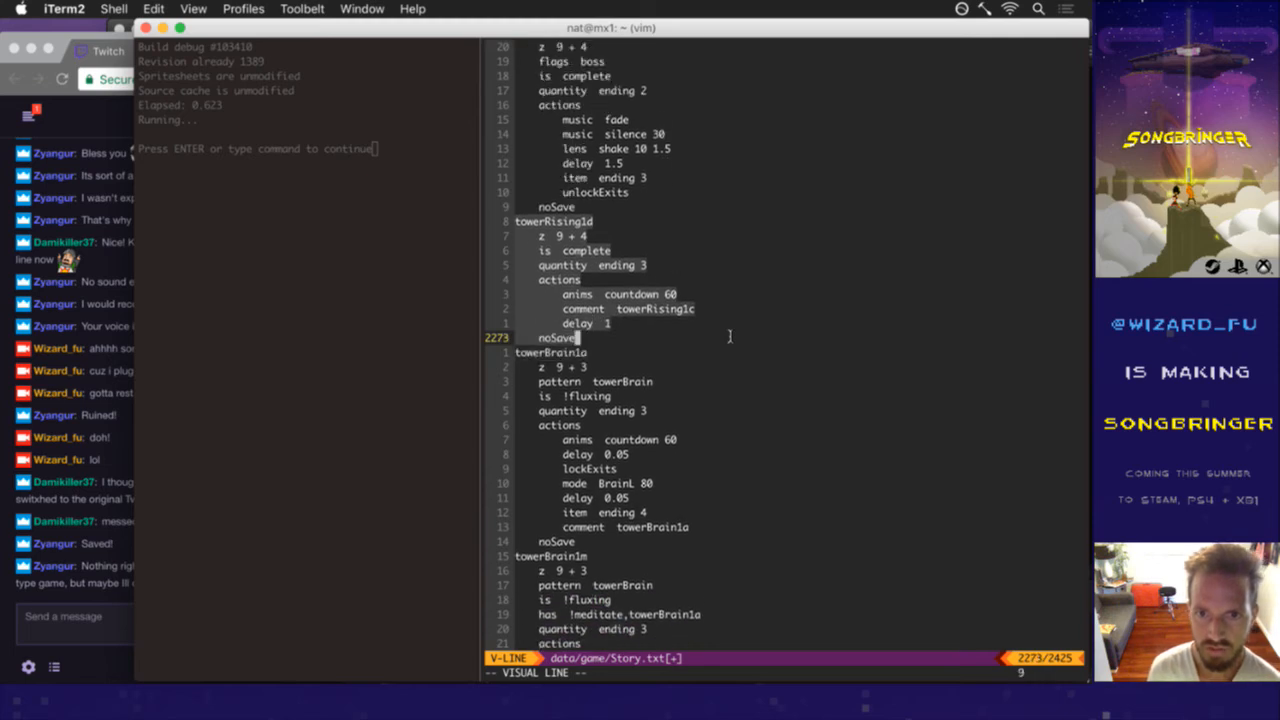
Step: Raise towerRising1d's countdown to 180 and scroll down toward smithJoin2
{"action": "key", "text": "Escape"}
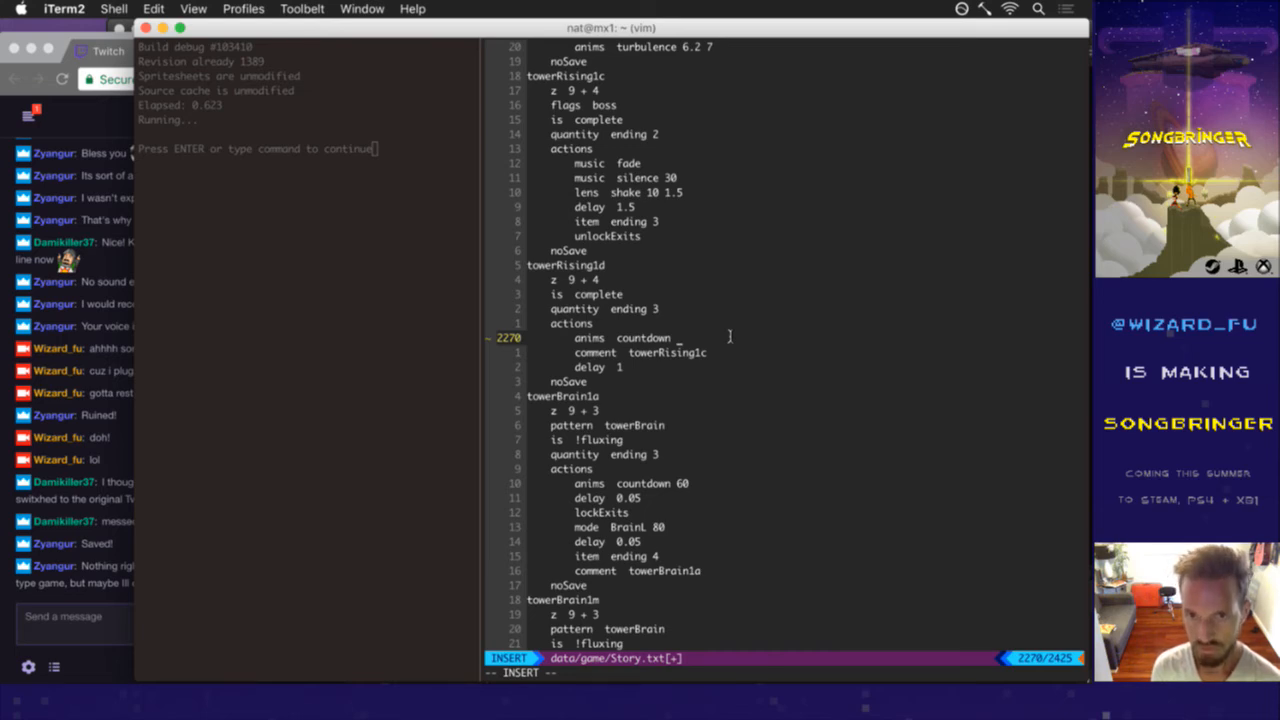
{"action": "type", "text": "180"}
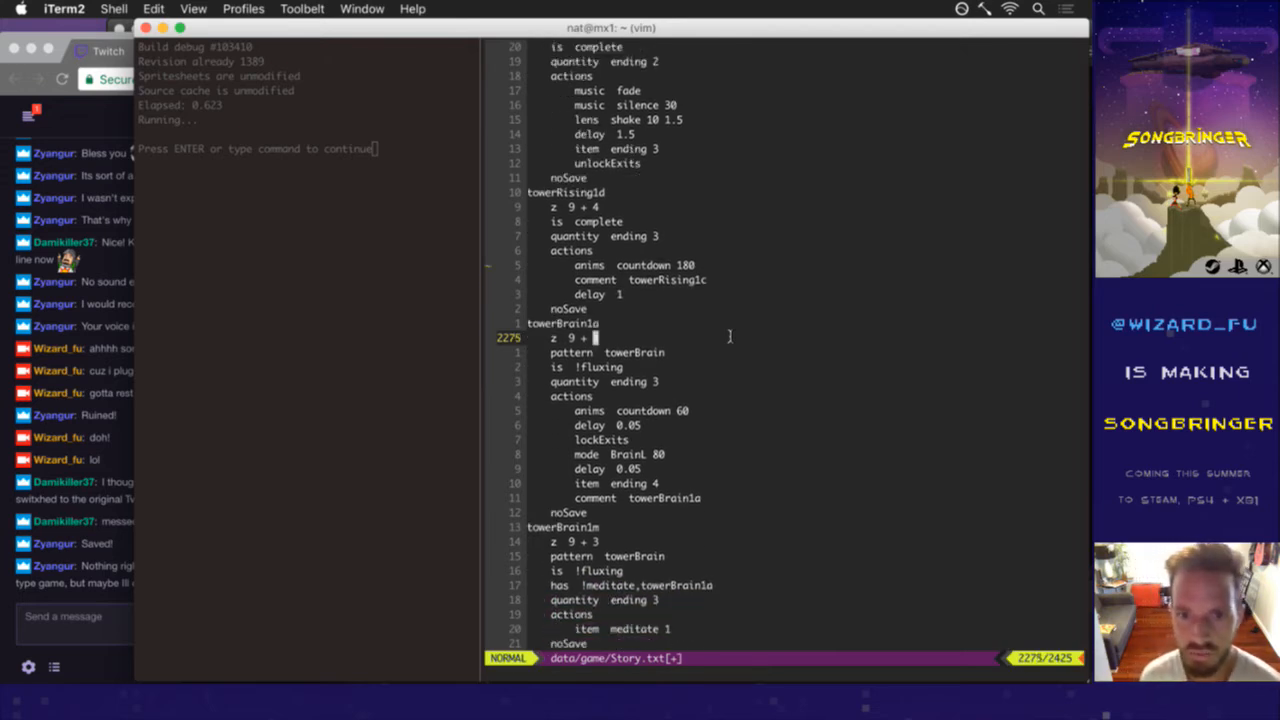
{"action": "scroll", "scroll_direction": "down", "scroll_amount": 3}
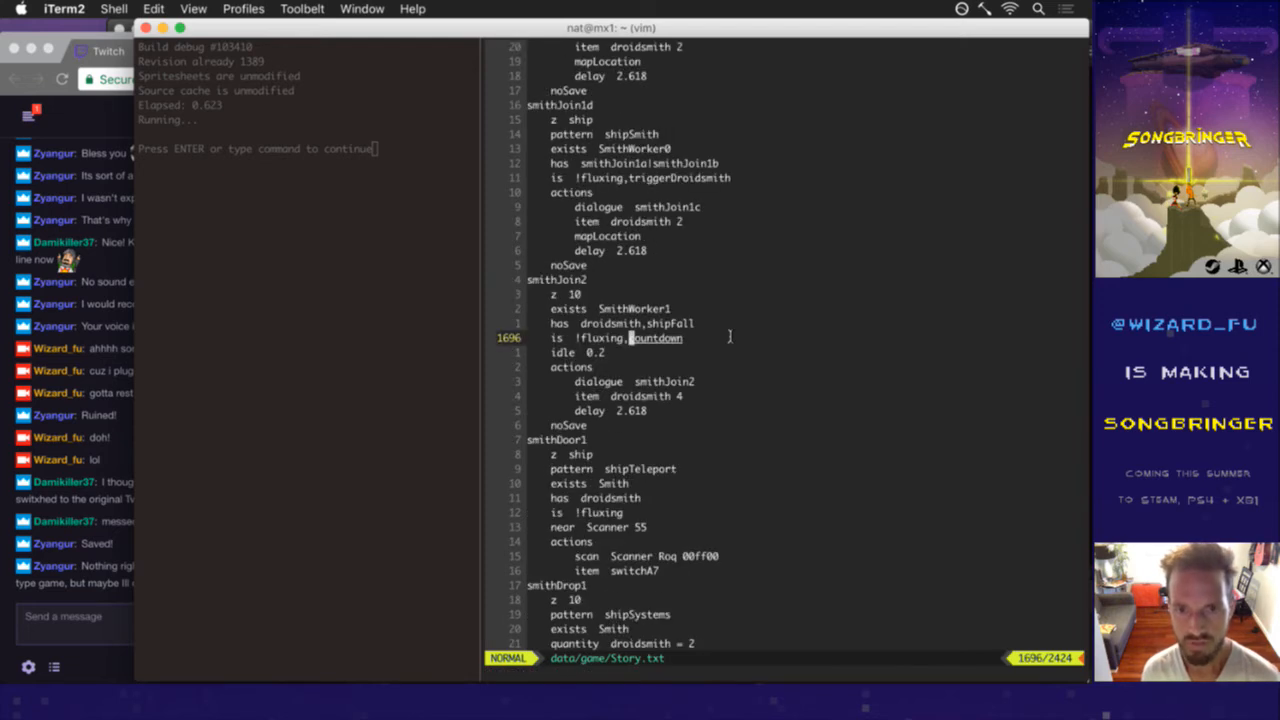
Step: Scroll Story.txt to check the countdown lines in towerRising1d and towerBrain1c
{"action": "scroll", "scroll_direction": "down", "scroll_amount": 3}
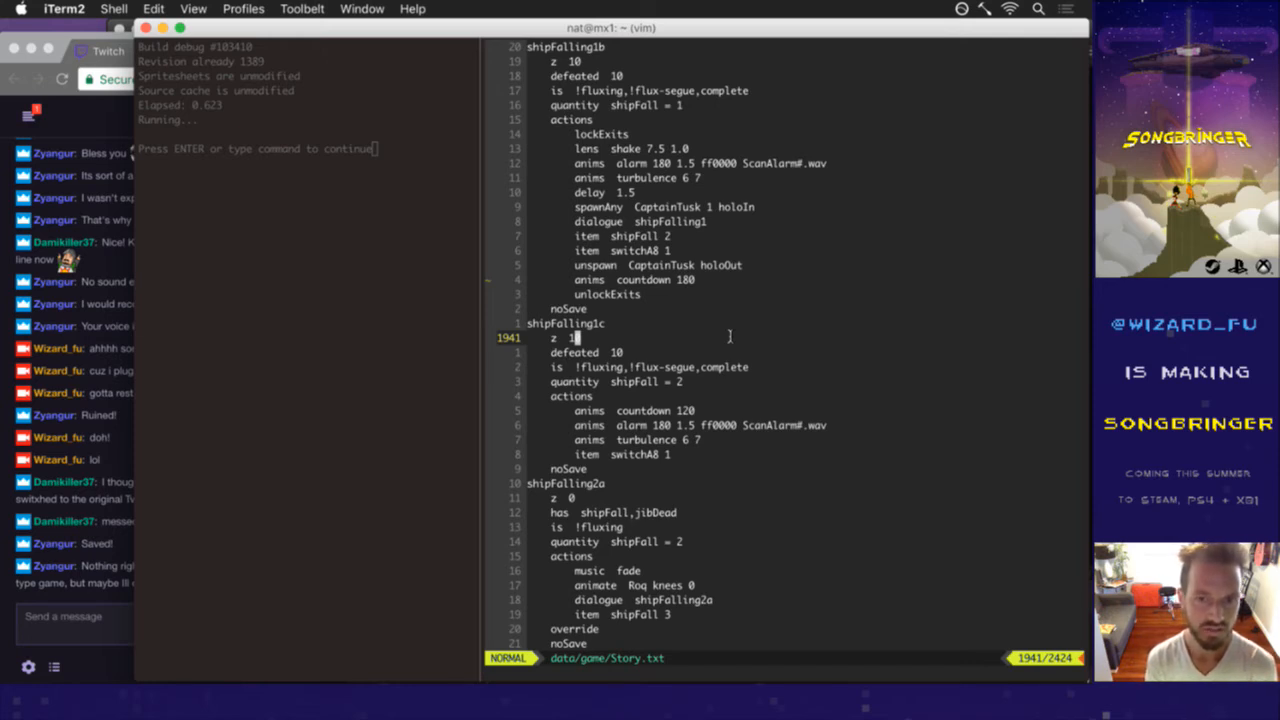
{"action": "scroll", "scroll_direction": "down", "scroll_amount": 3}
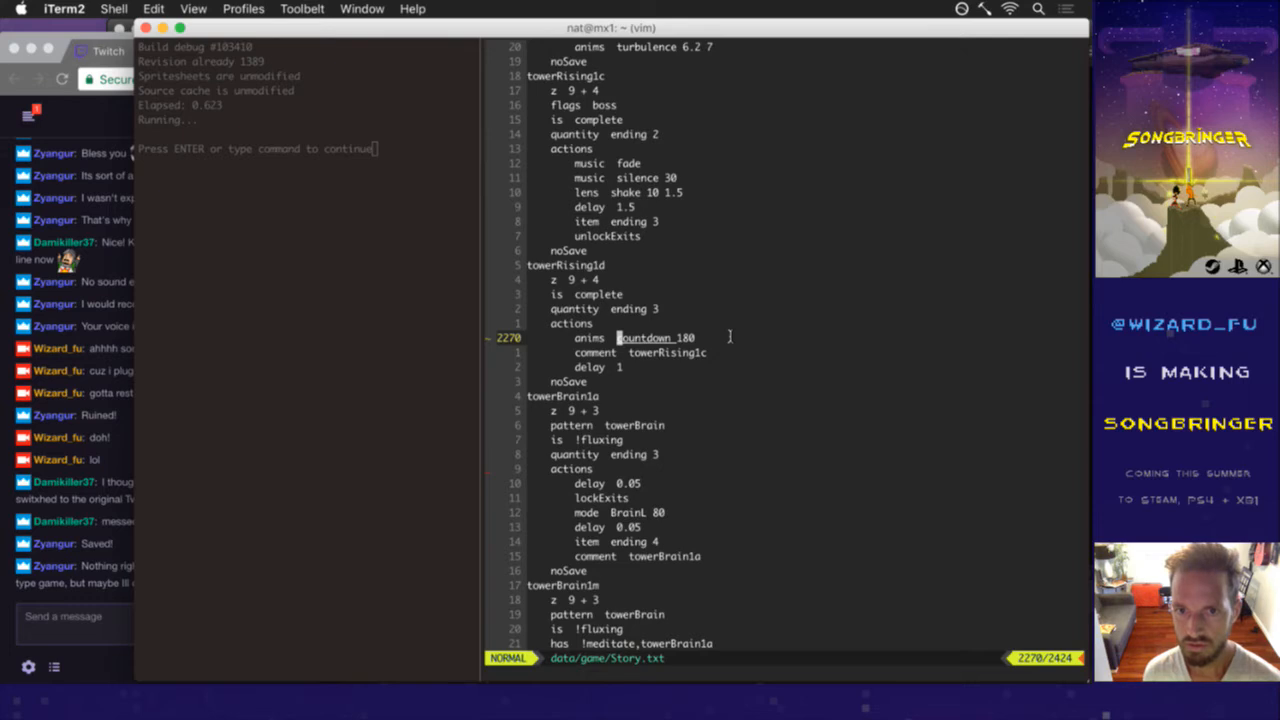
{"action": "scroll", "scroll_direction": "down", "scroll_amount": 3}
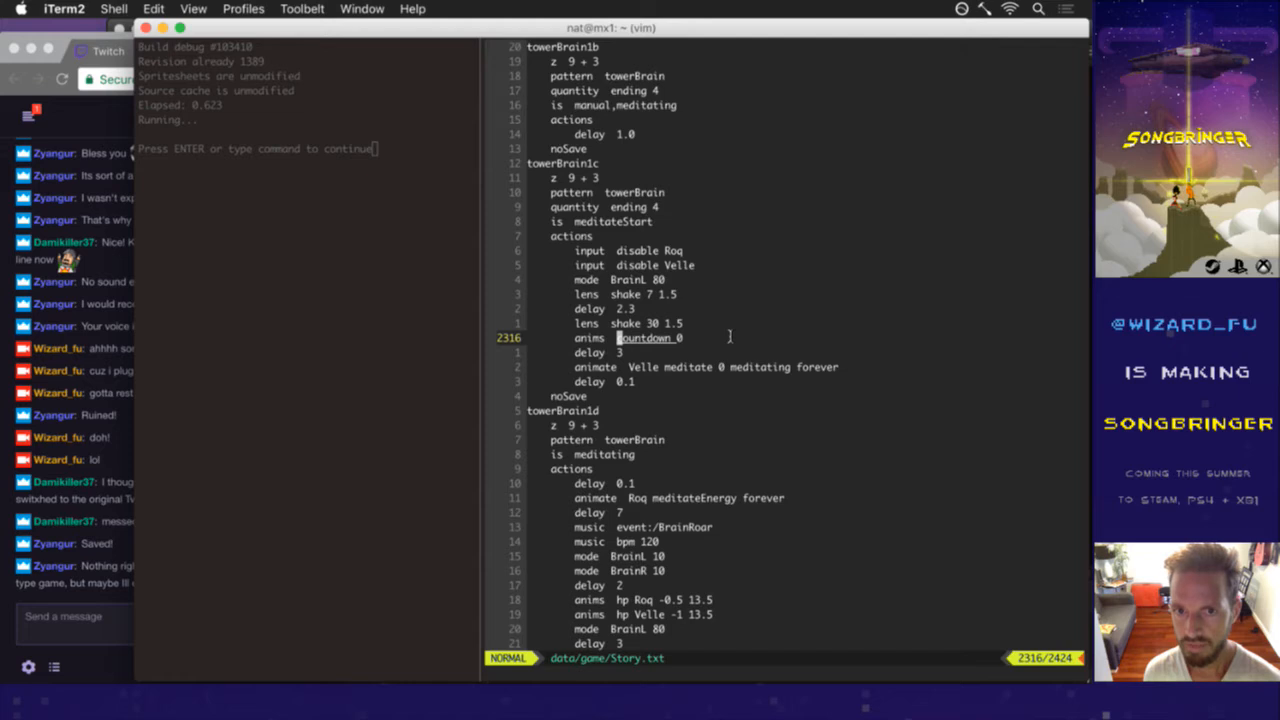
{"action": "scroll", "scroll_direction": "down", "scroll_amount": 3}
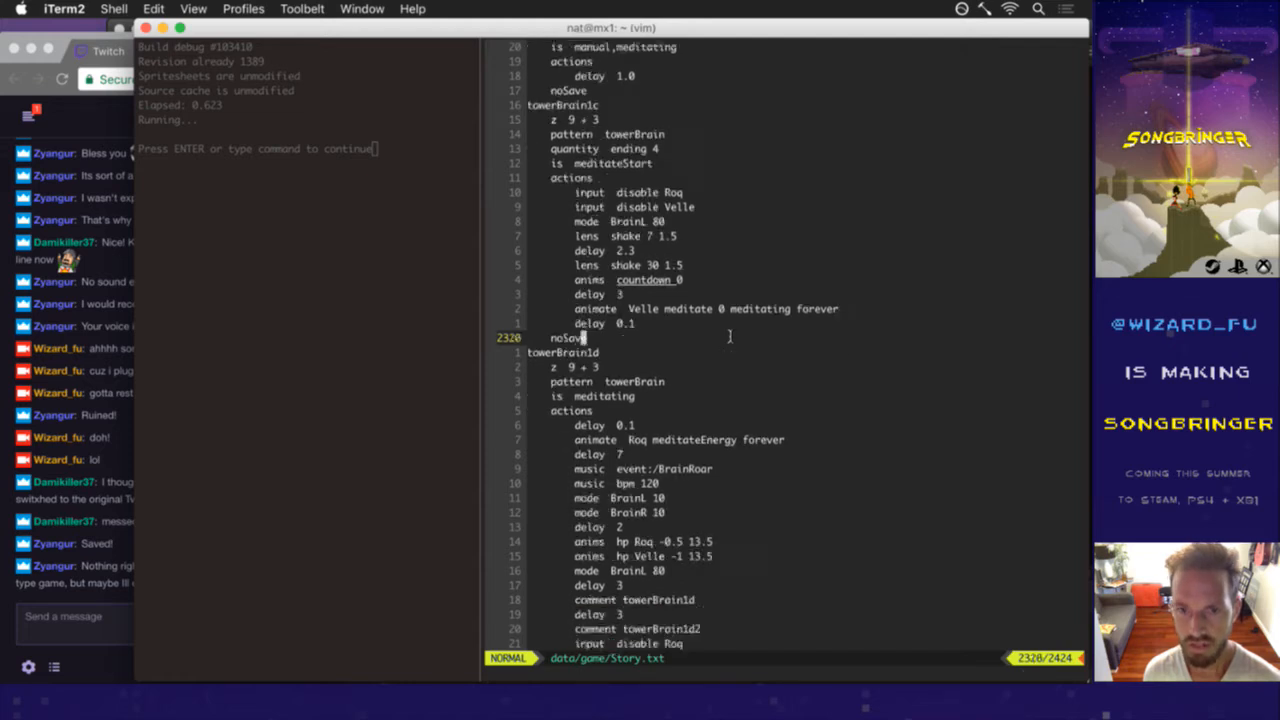
{"action": "scroll", "scroll_direction": "down", "scroll_amount": 3}
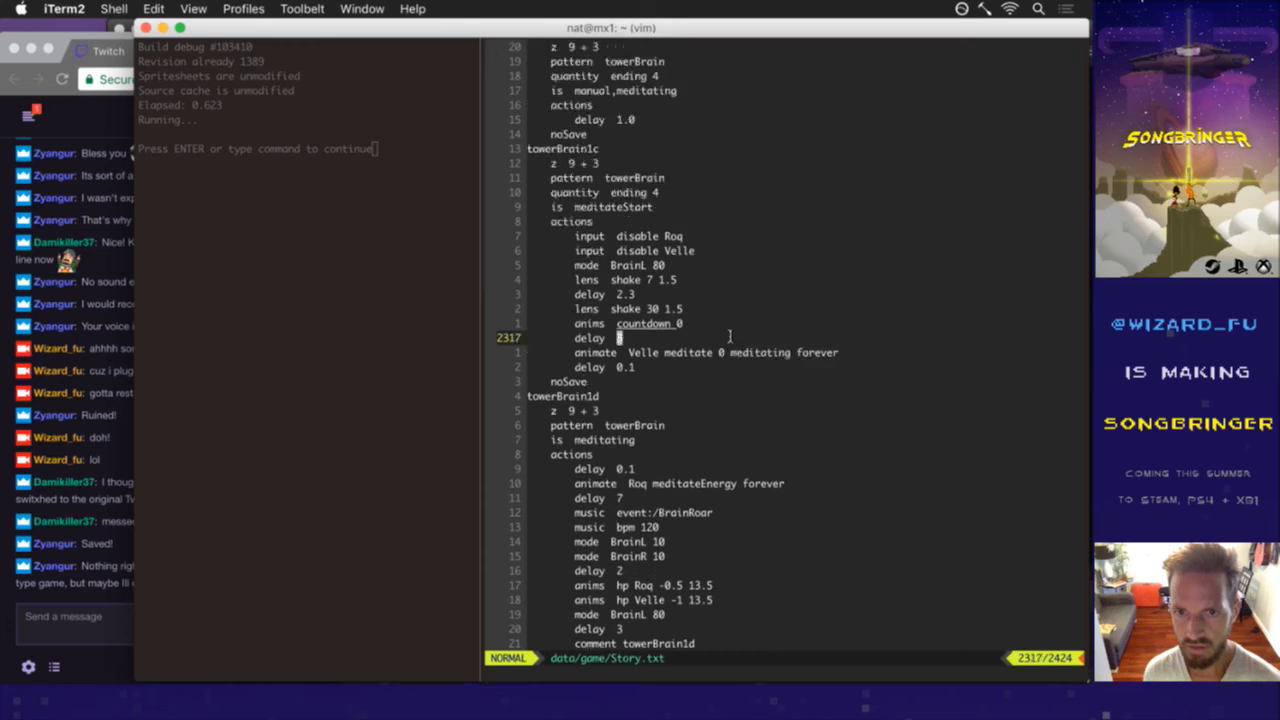
{"action": "scroll", "scroll_direction": "down", "scroll_amount": 3}
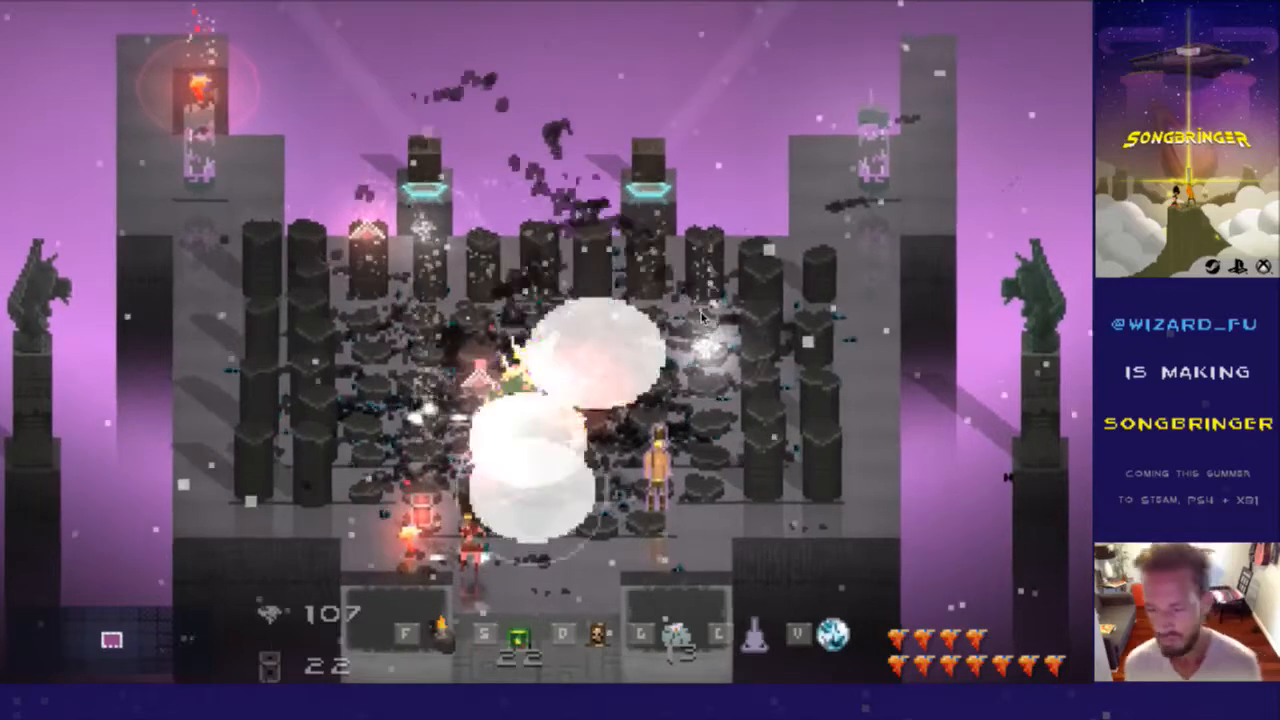
Step: Pause Songbringer after the tower fight and bring the Trello board with Twitch chat forward
{"action": "key", "text": "Escape"}
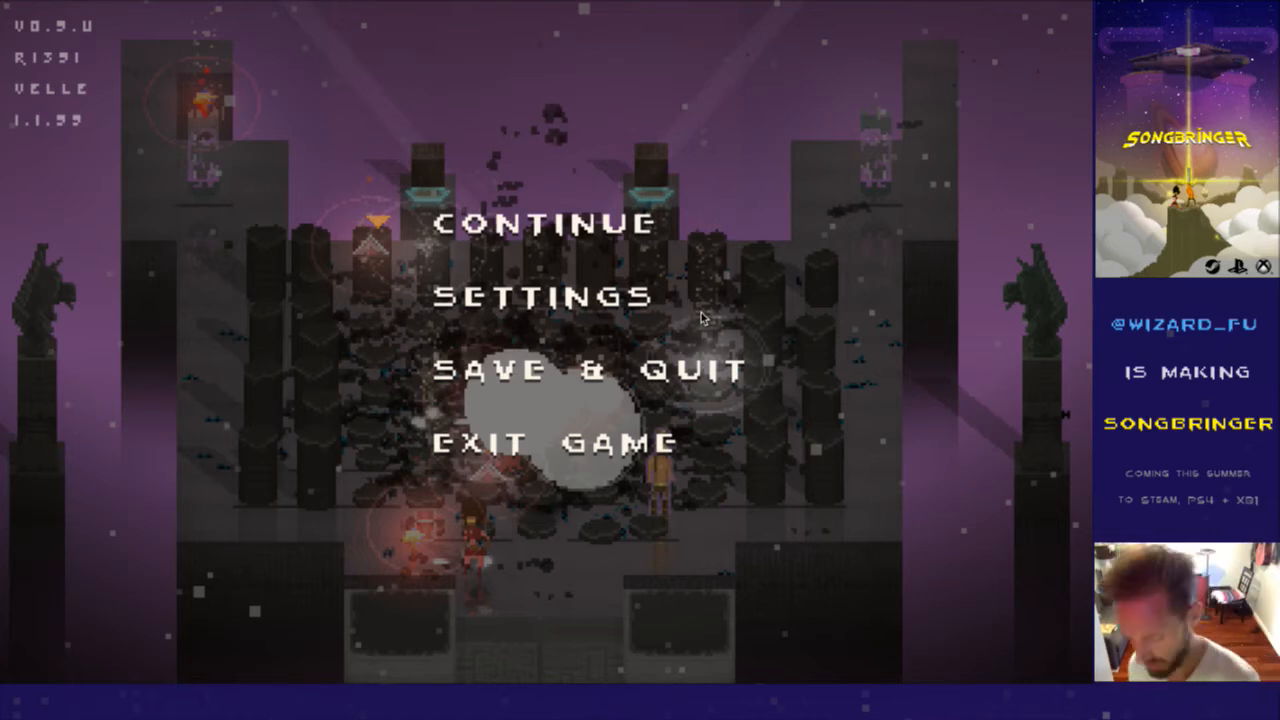
{"action": "left_click", "coordinate": [539, 222]}
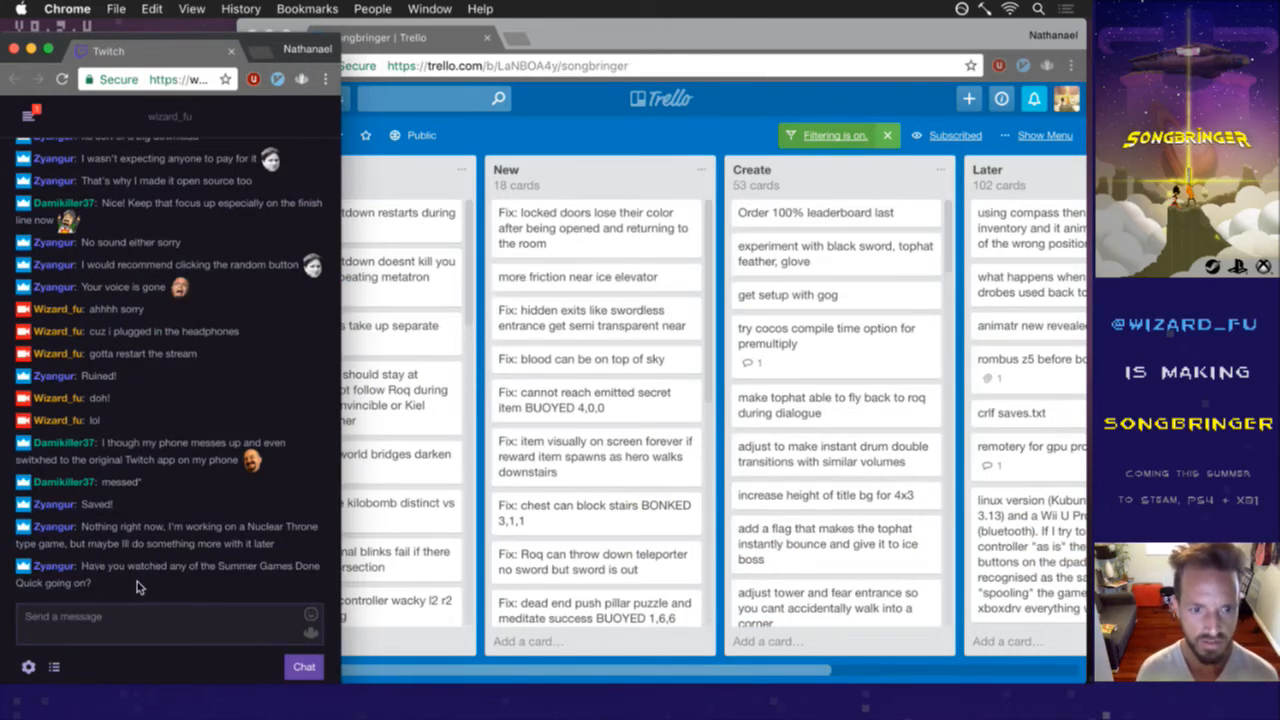
{"action": "mouse_move", "coordinate": [140, 603]}
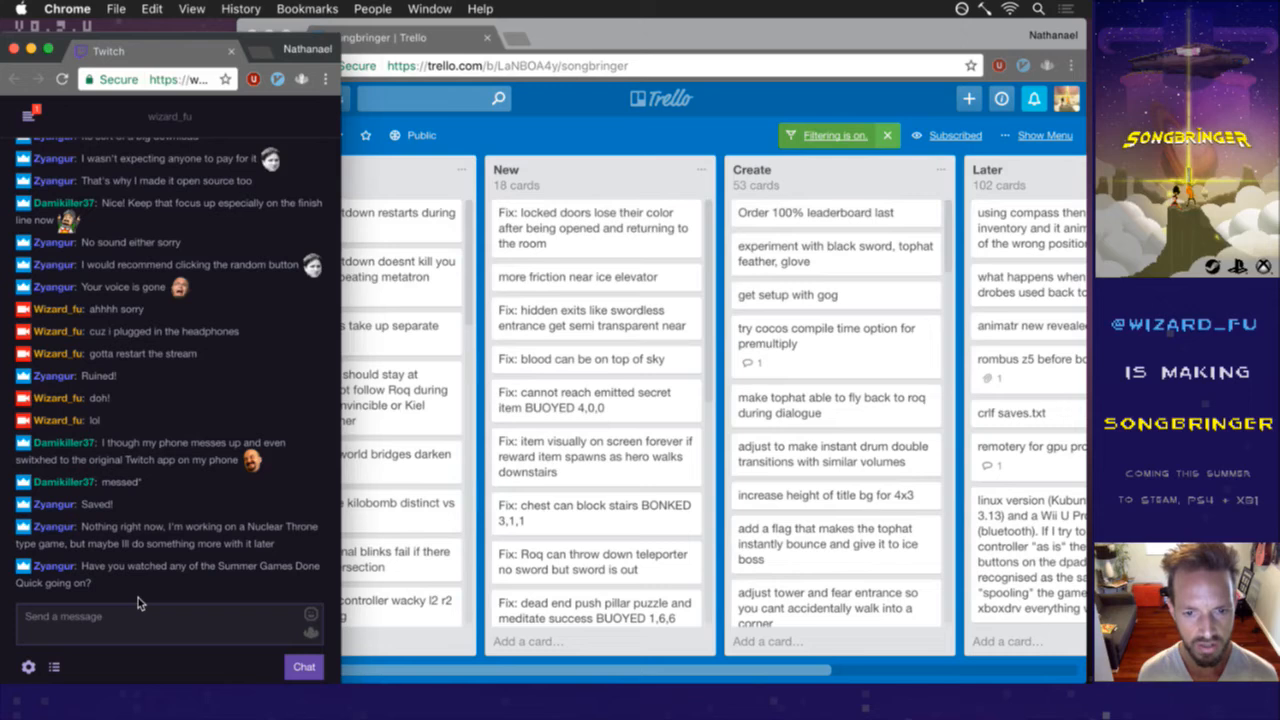
{"action": "mouse_move", "coordinate": [193, 513]}
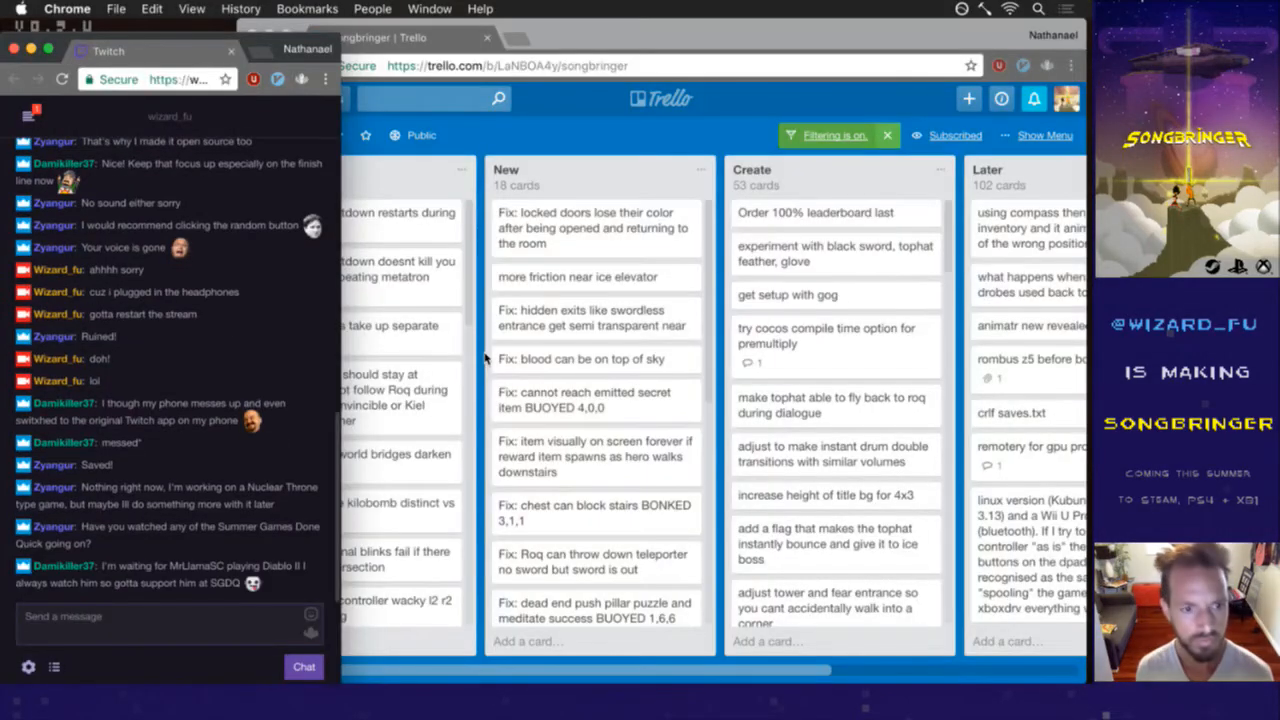
{"action": "mouse_move", "coordinate": [427, 511]}
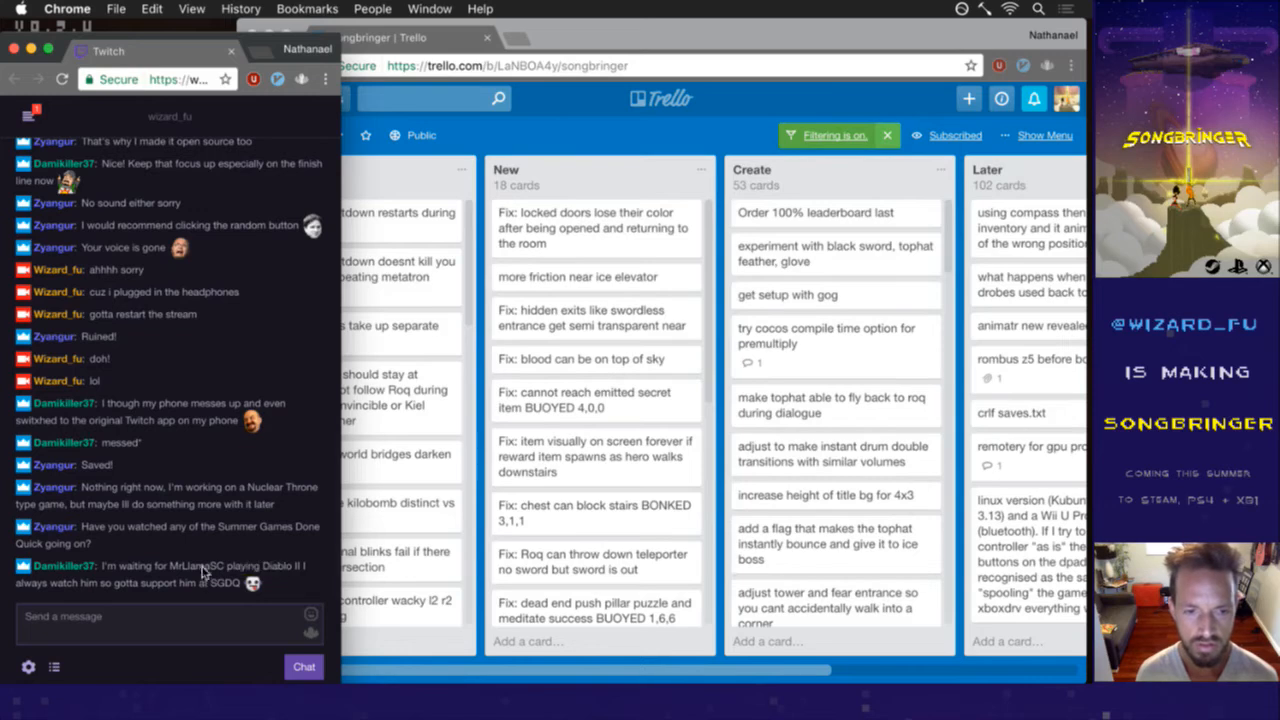
Step: Review the Trello Fix list with countdown bugs #502 and #521, then begin switching applications
{"action": "scroll", "scroll_direction": "down", "scroll_amount": 3}
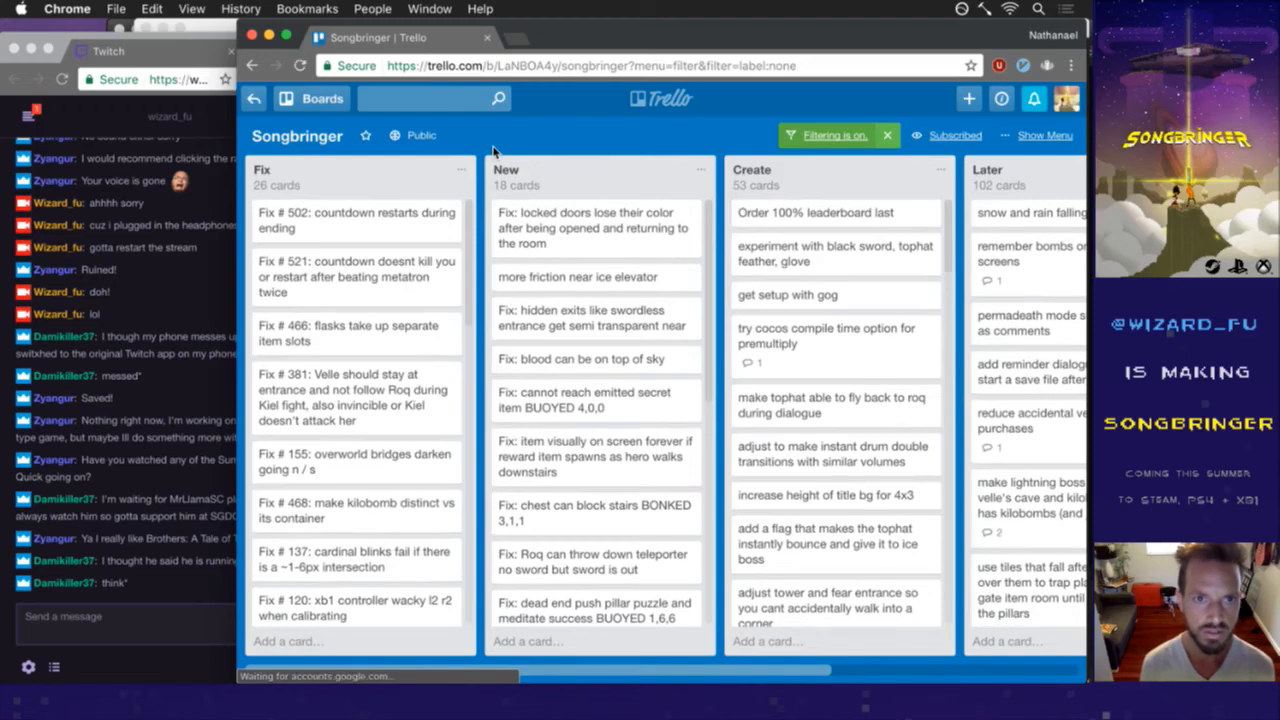
{"action": "key", "text": "cmd+tab"}
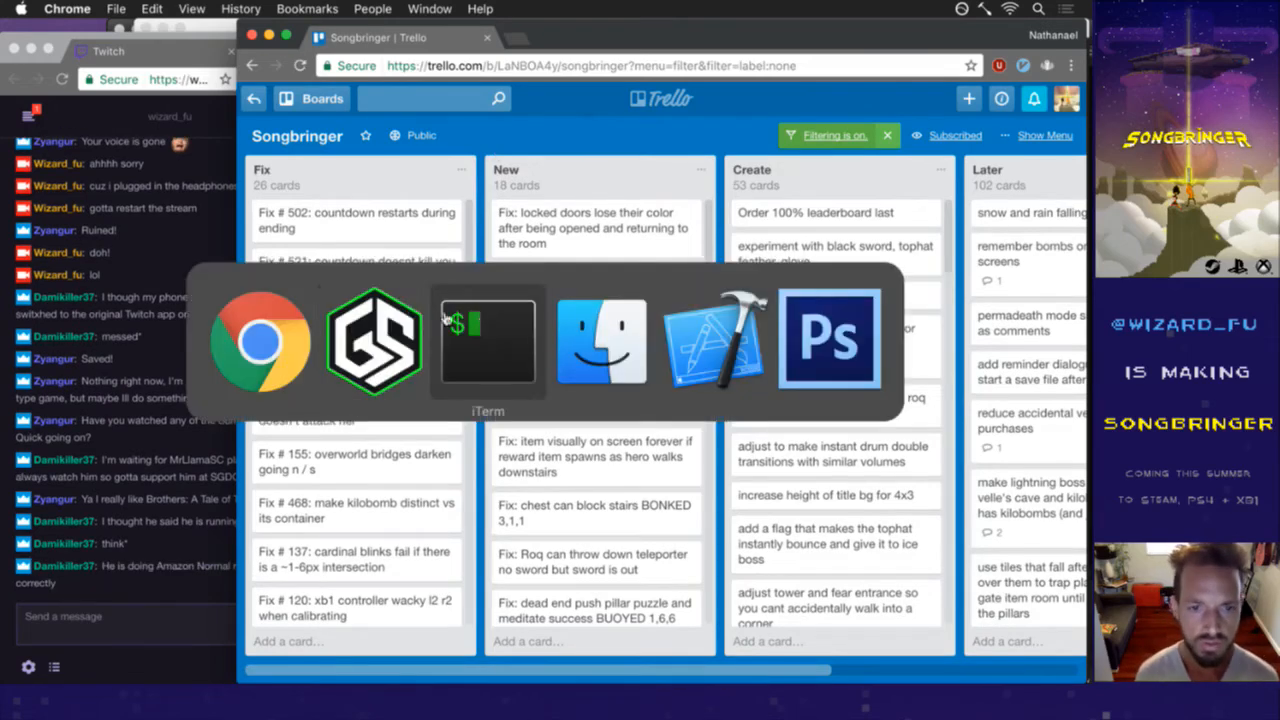
Step: Return to the iTerm2 vim session showing Story.txt at towerBrain1c
{"action": "left_click", "coordinate": [487, 340]}
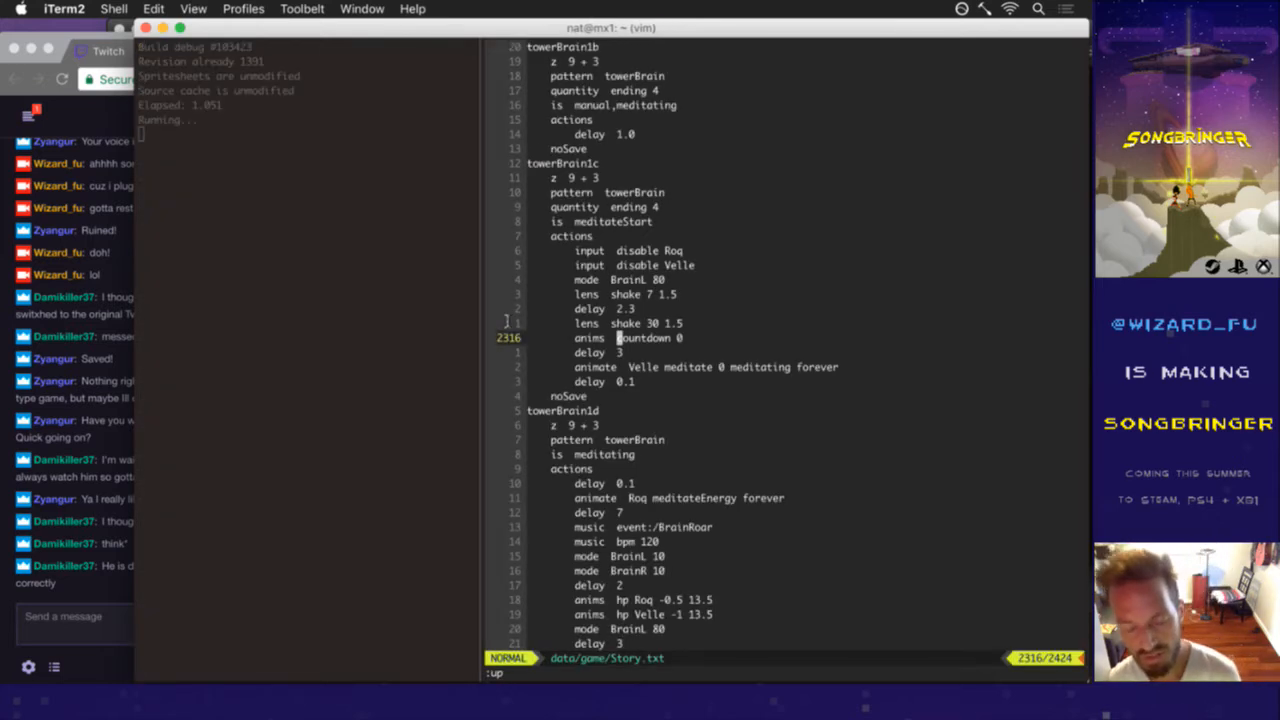
{"action": "mouse_move", "coordinate": [508, 316]}
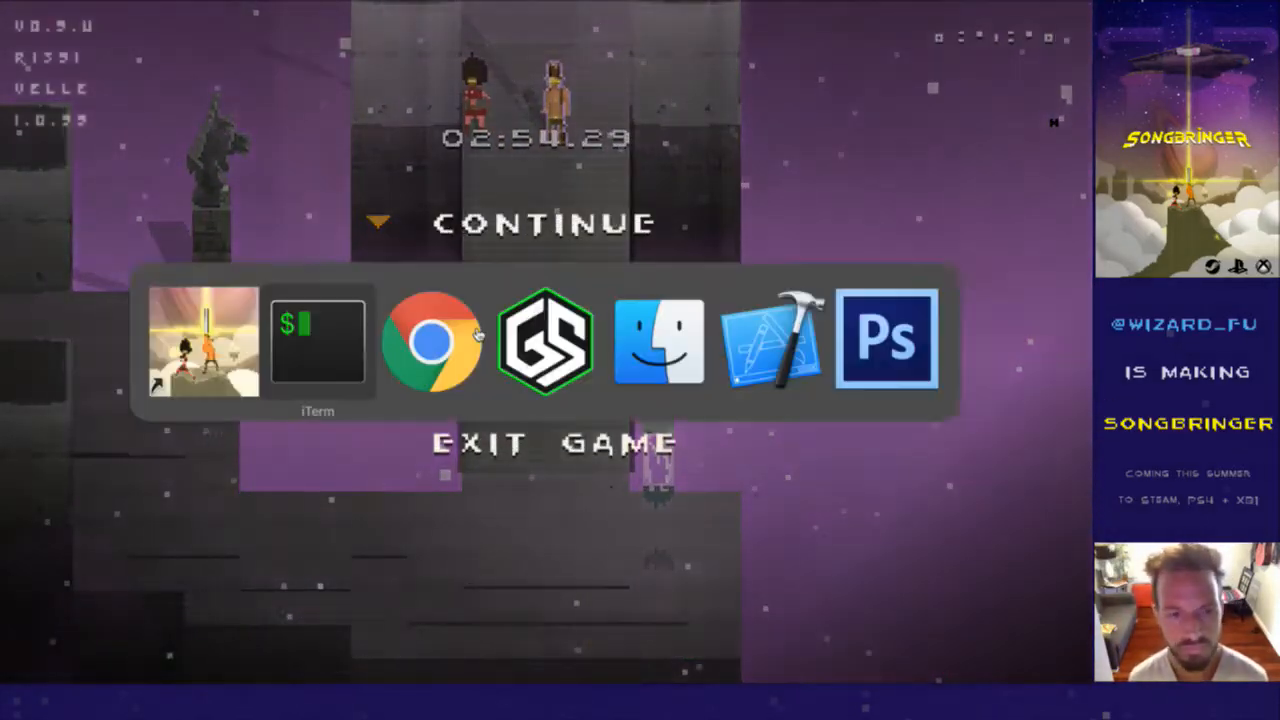
Step: Pick the browser, then the Songbringer game, from the application switcher
{"action": "left_click", "coordinate": [434, 343]}
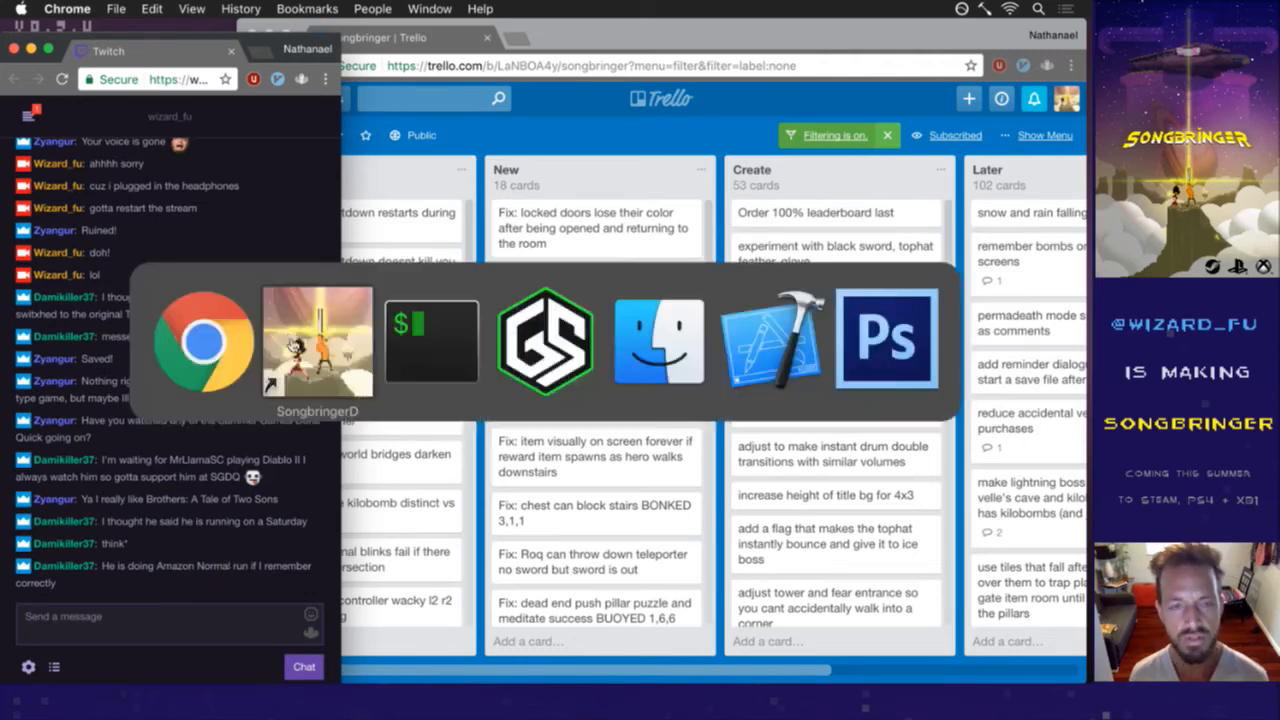
{"action": "left_click", "coordinate": [317, 340]}
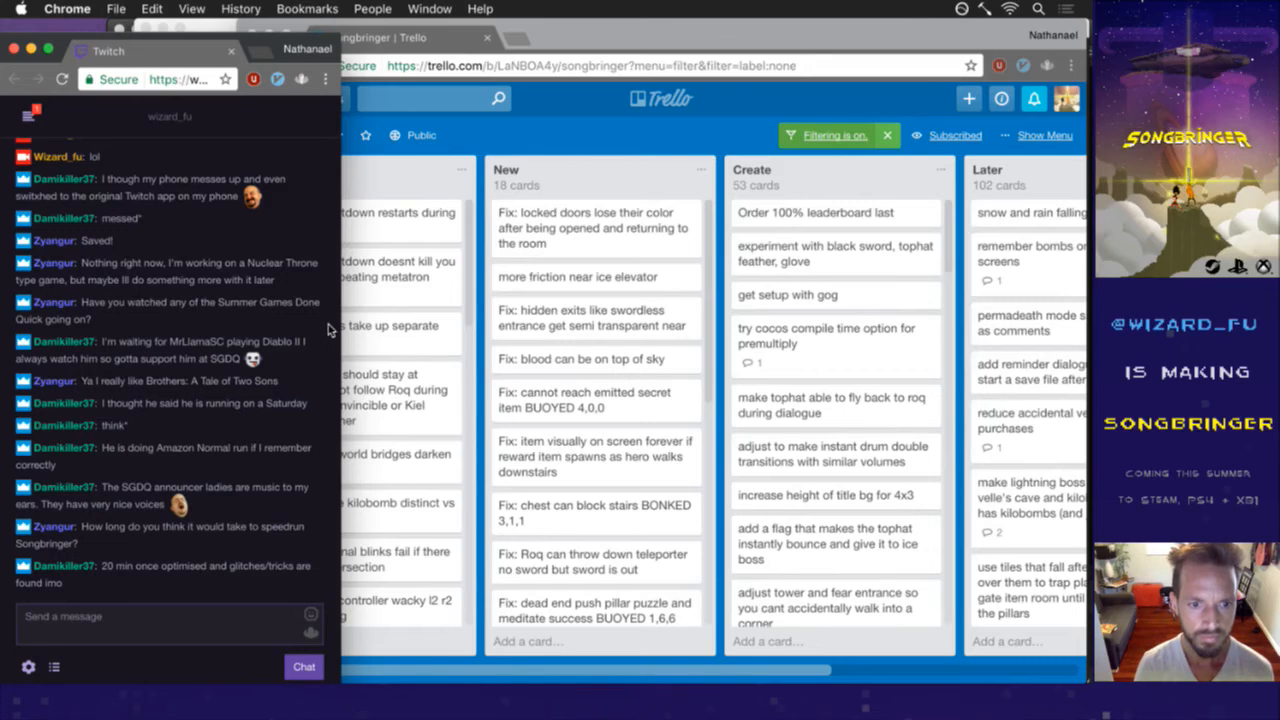
{"action": "mouse_move", "coordinate": [228, 578]}
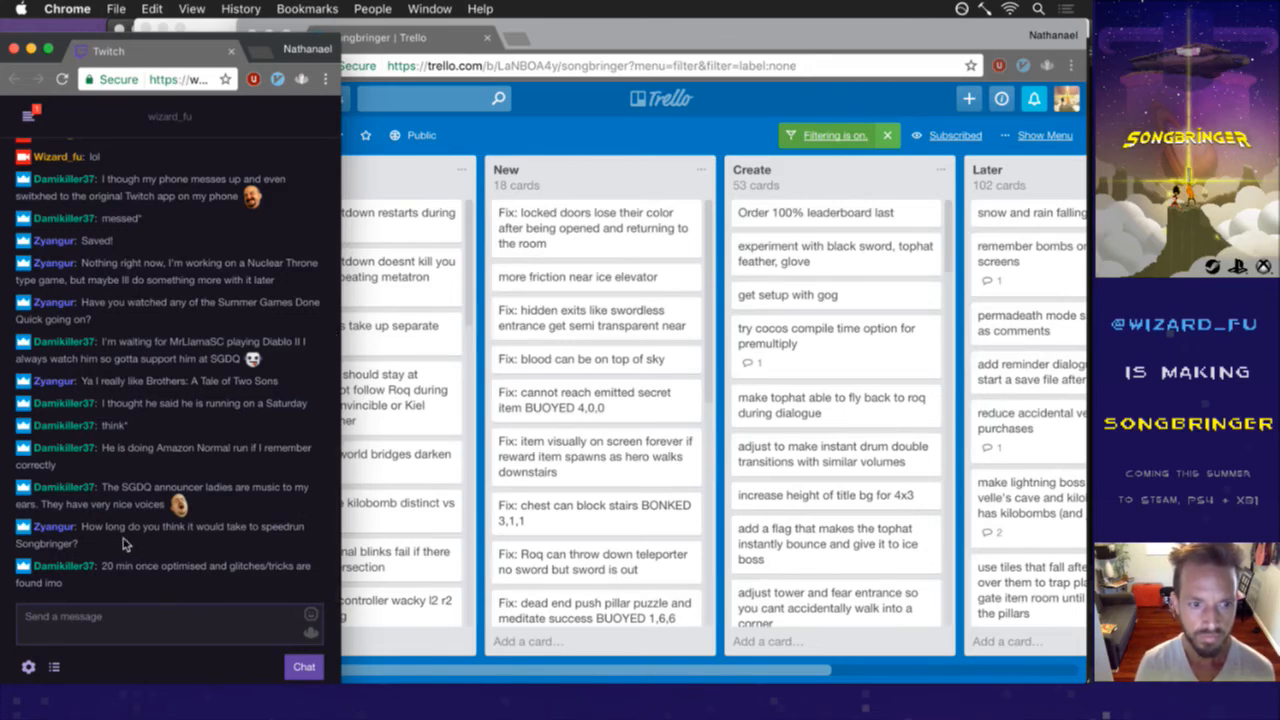
{"action": "mouse_move", "coordinate": [158, 553]}
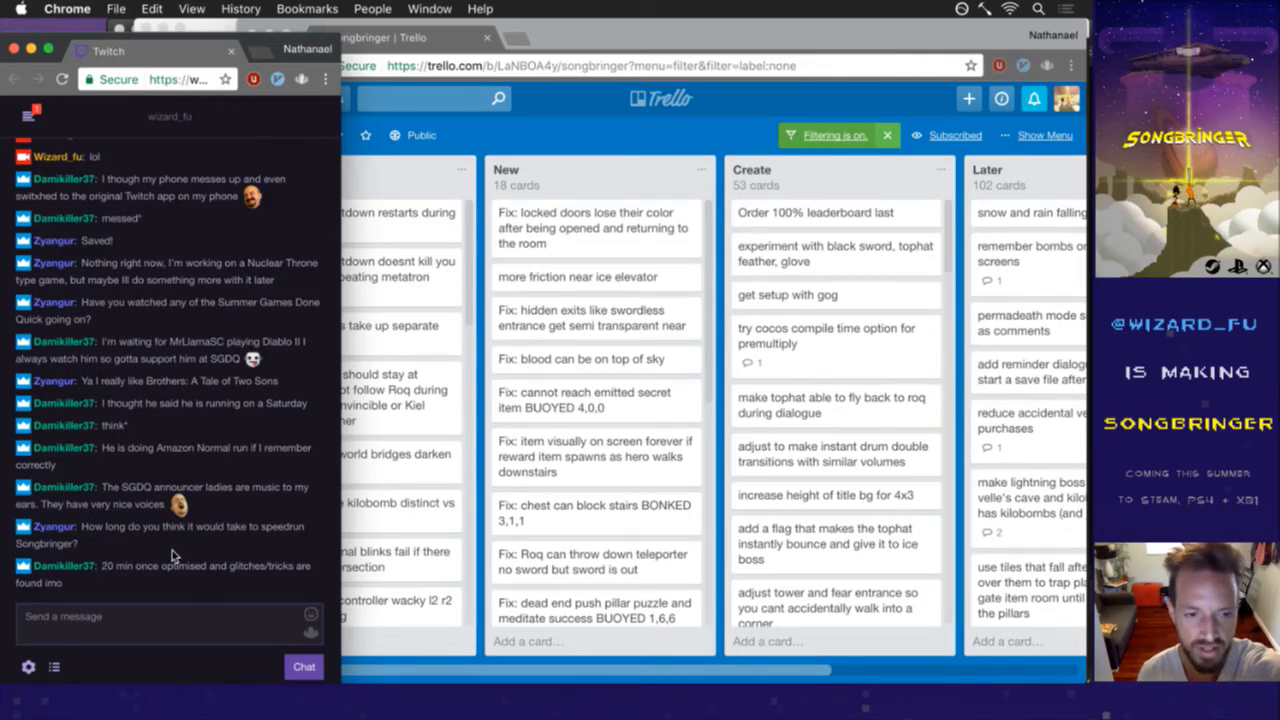
{"action": "mouse_move", "coordinate": [100, 537]}
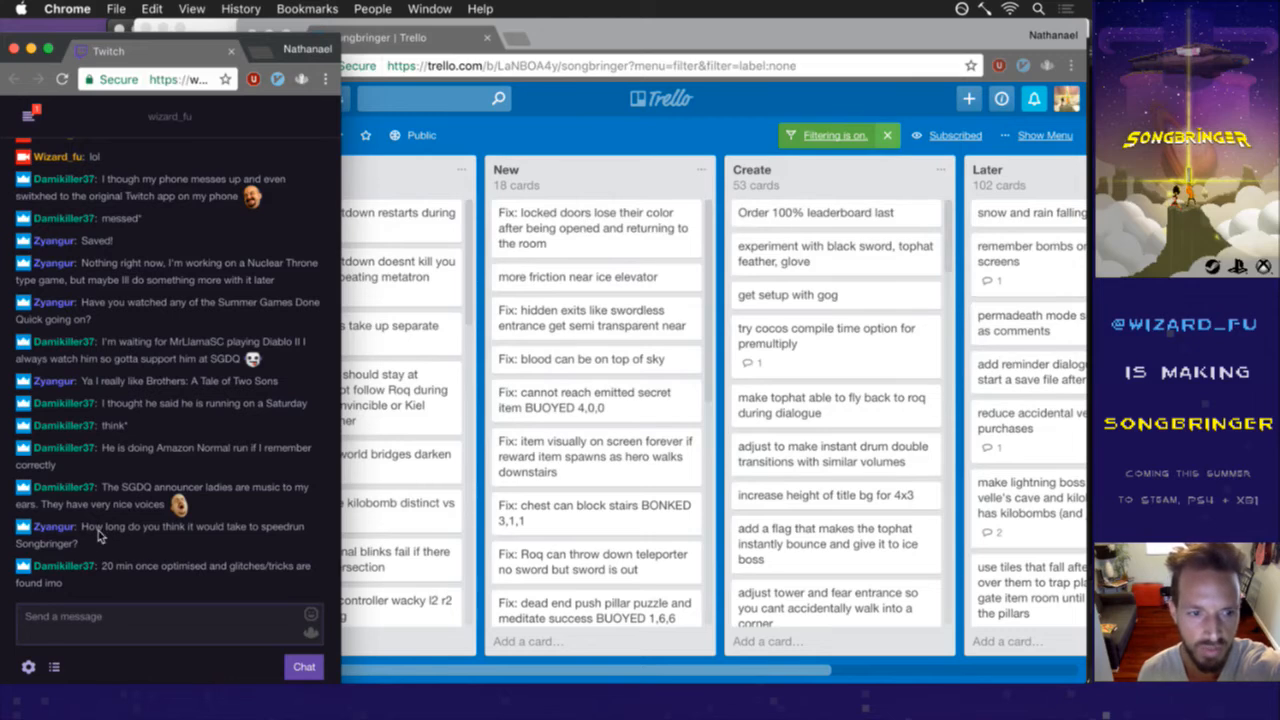
{"action": "mouse_move", "coordinate": [135, 545]}
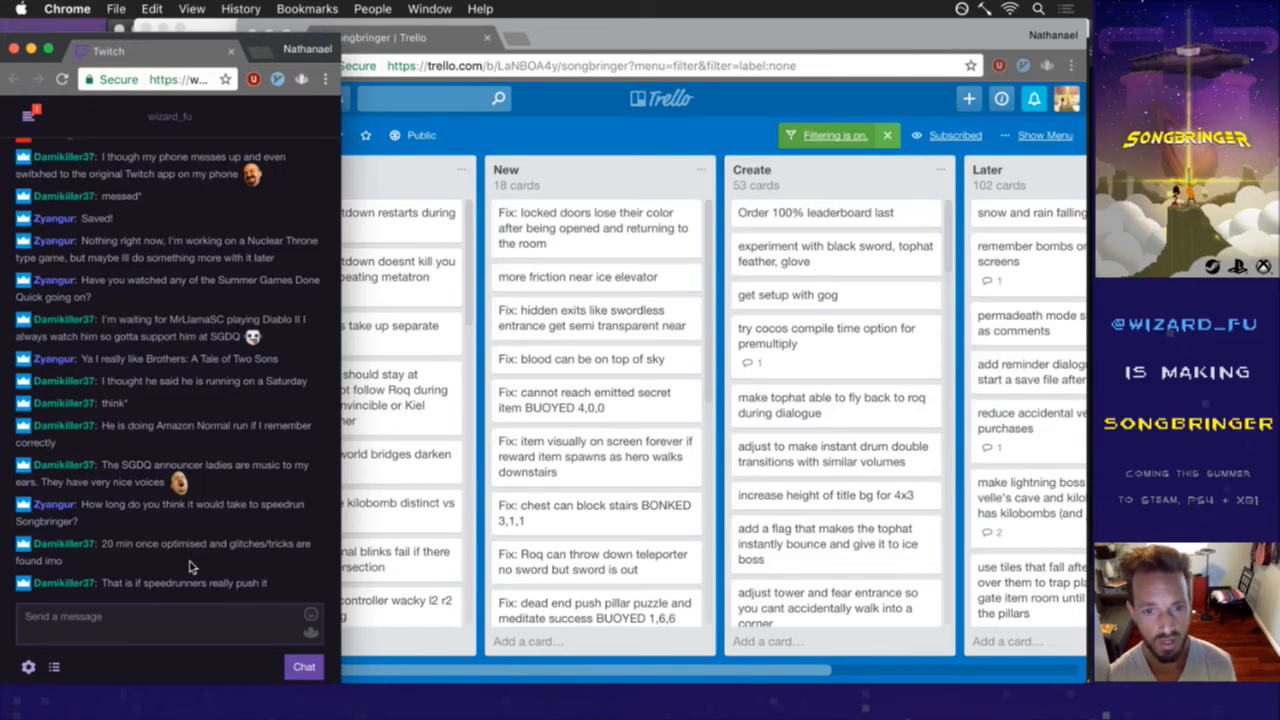
{"action": "scroll", "scroll_direction": "down", "scroll_amount": 3}
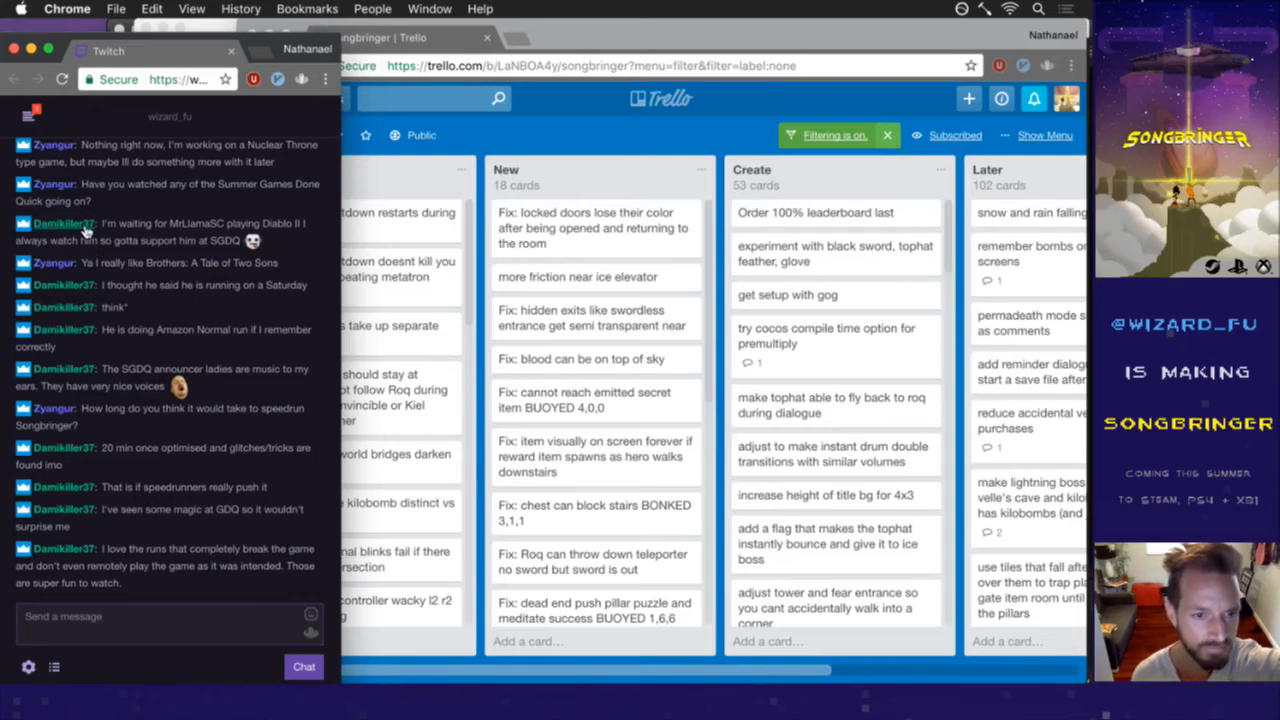
{"action": "mouse_move", "coordinate": [128, 543]}
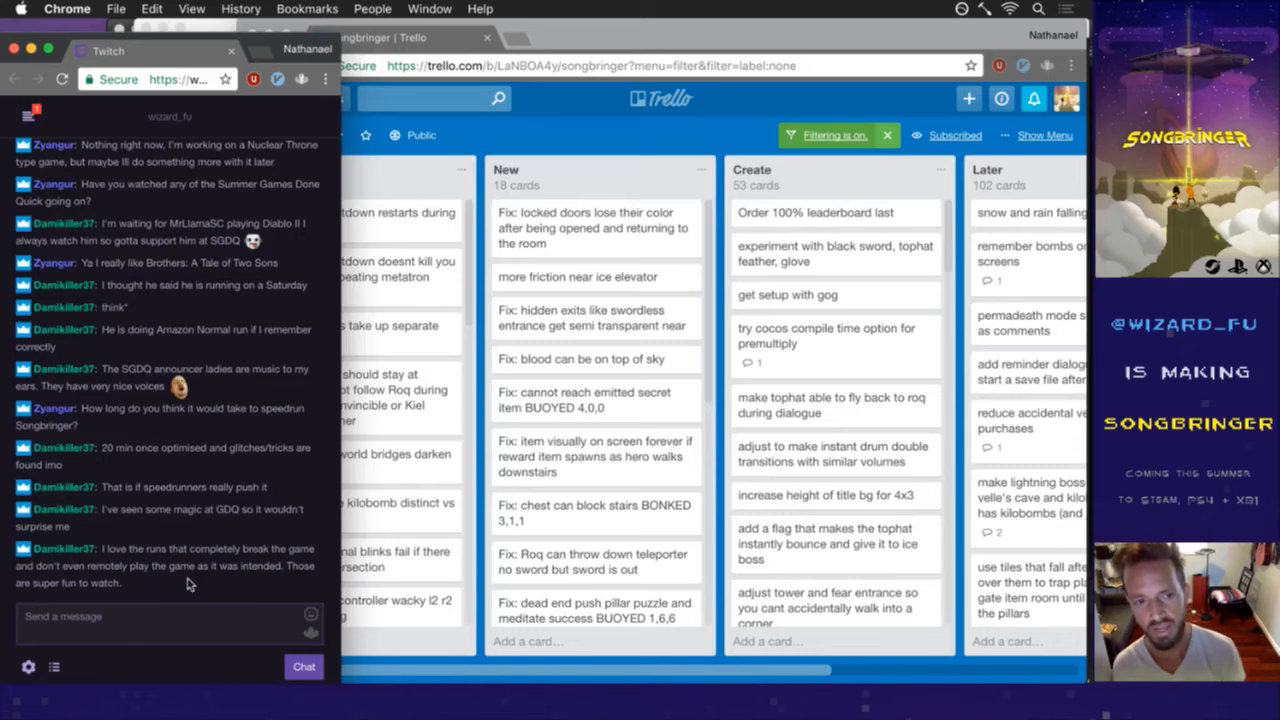
{"action": "mouse_move", "coordinate": [195, 590]}
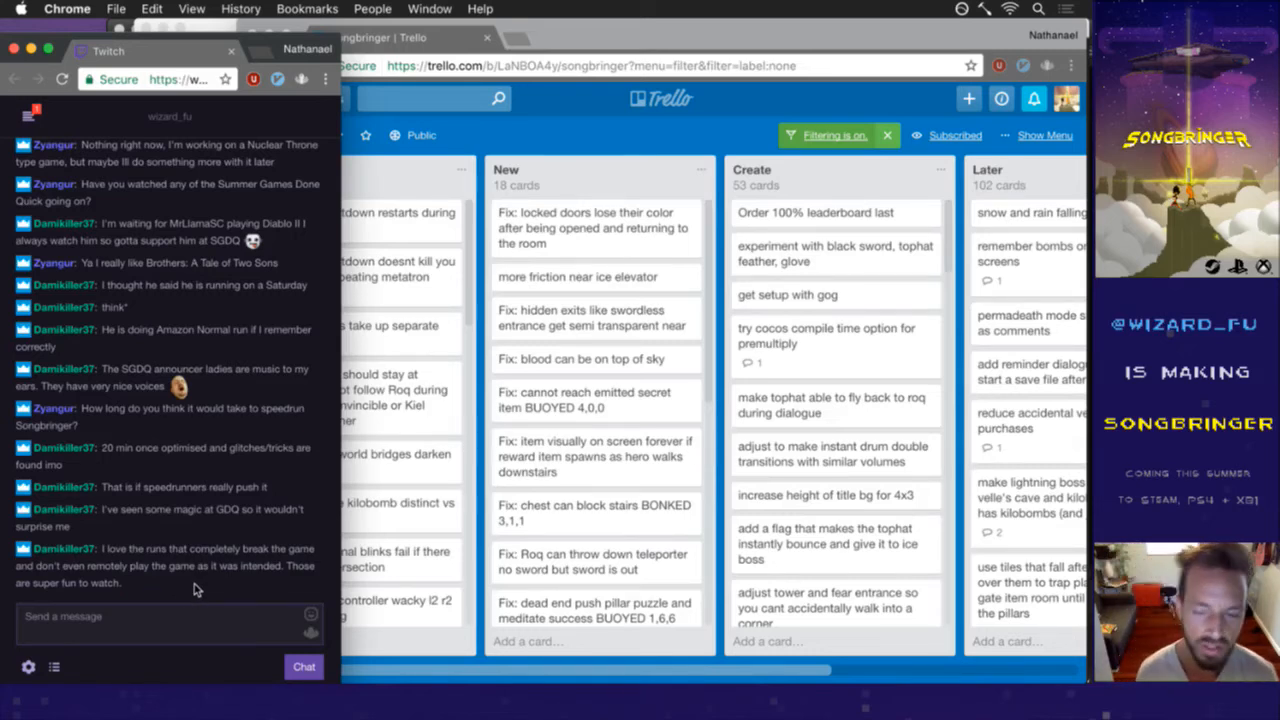
{"action": "mouse_move", "coordinate": [200, 585]}
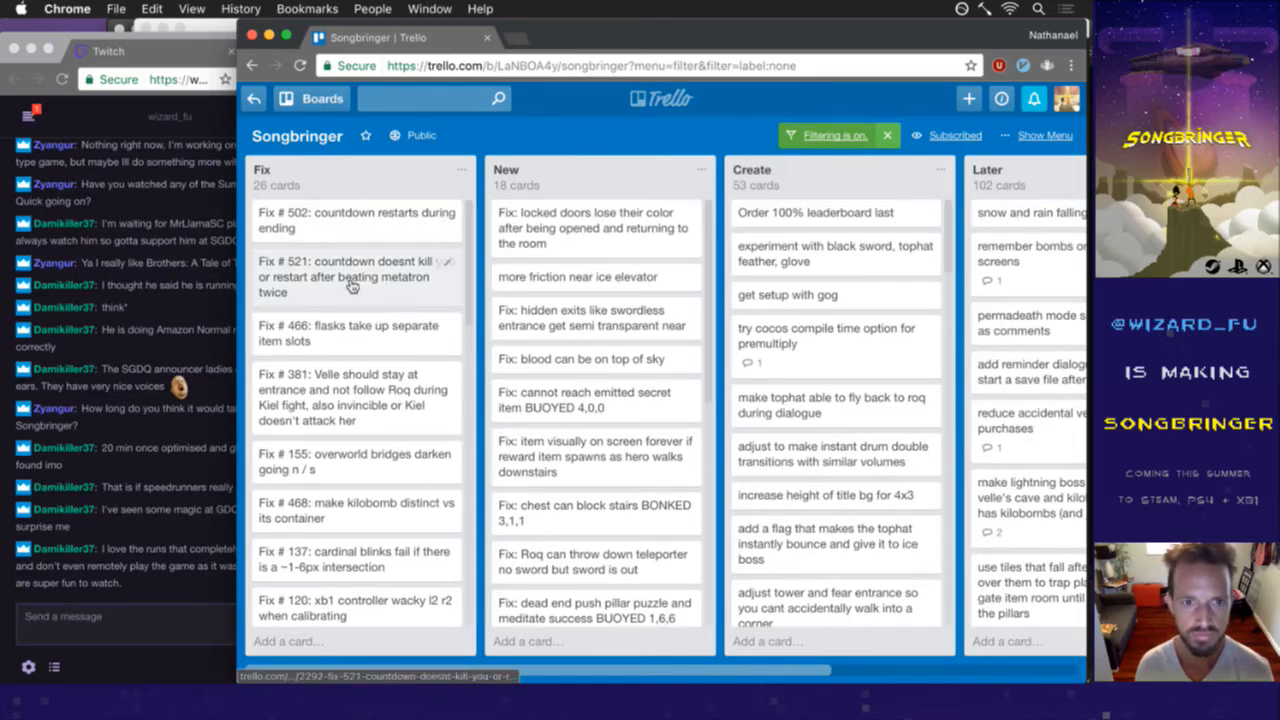
{"action": "mouse_move", "coordinate": [445, 332]}
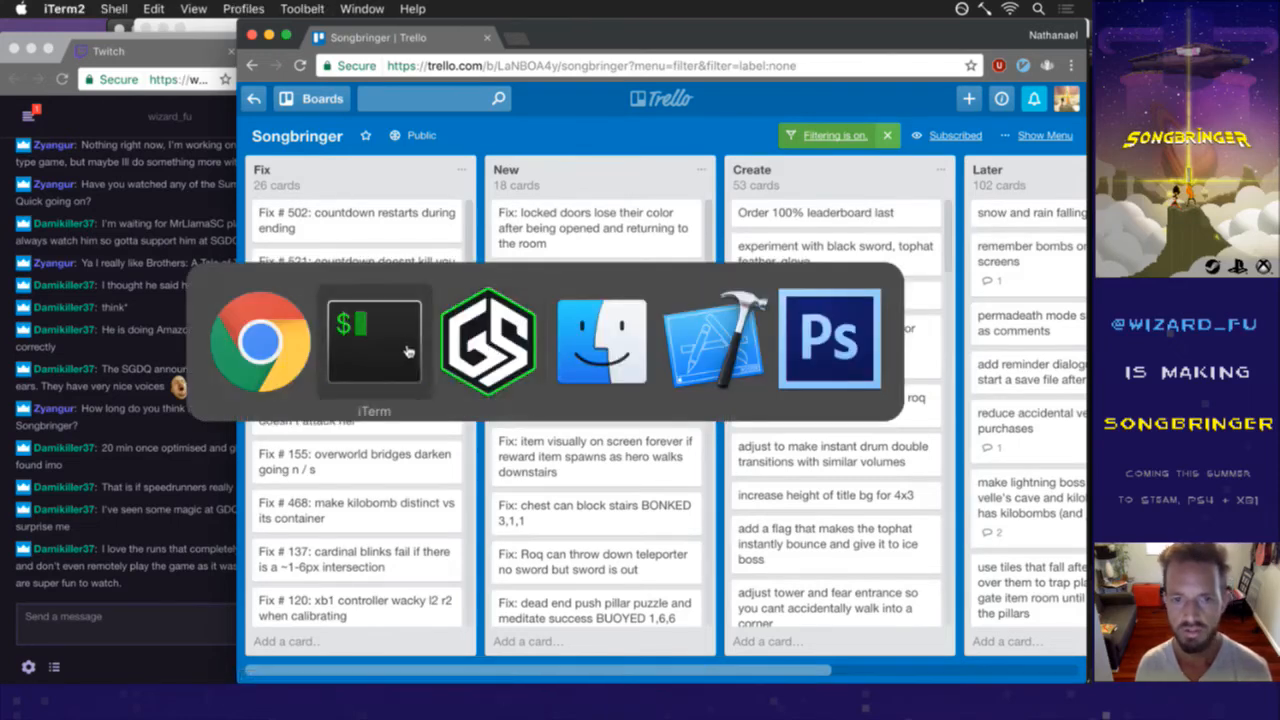
Step: Bring iTerm2 forward to the vim session on Story.txt at towerBrain1c
{"action": "left_click", "coordinate": [373, 343]}
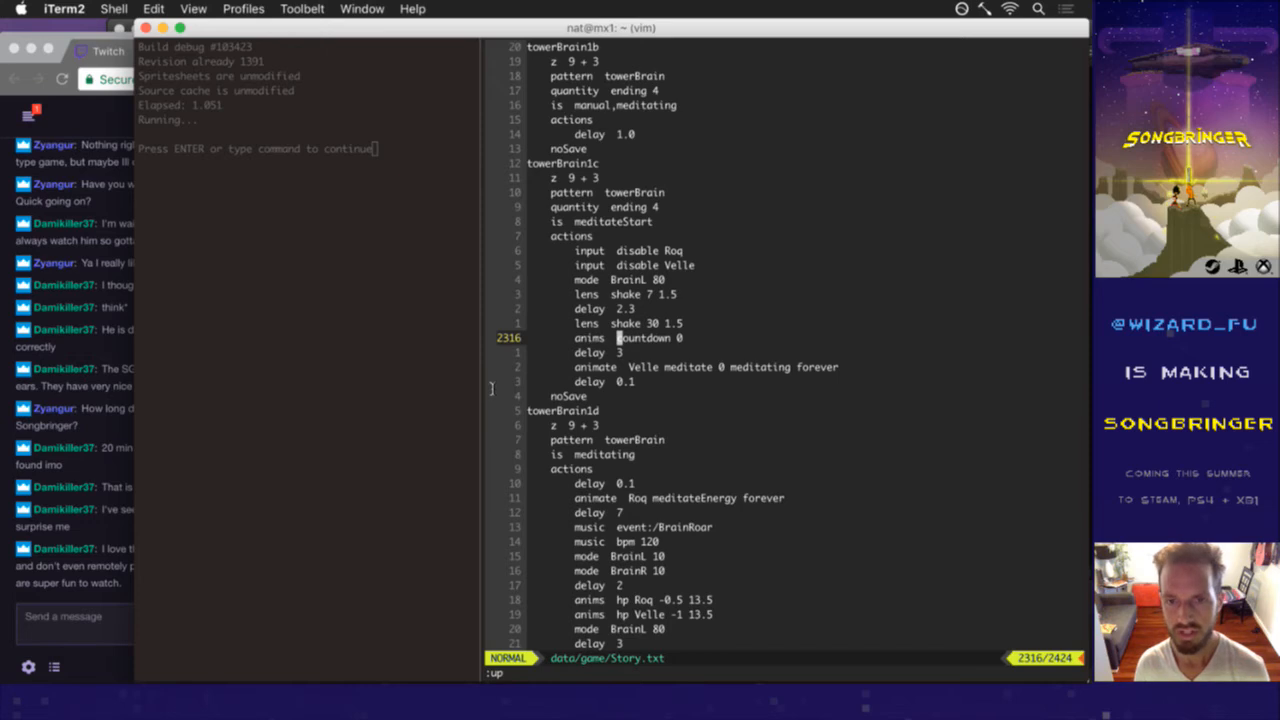